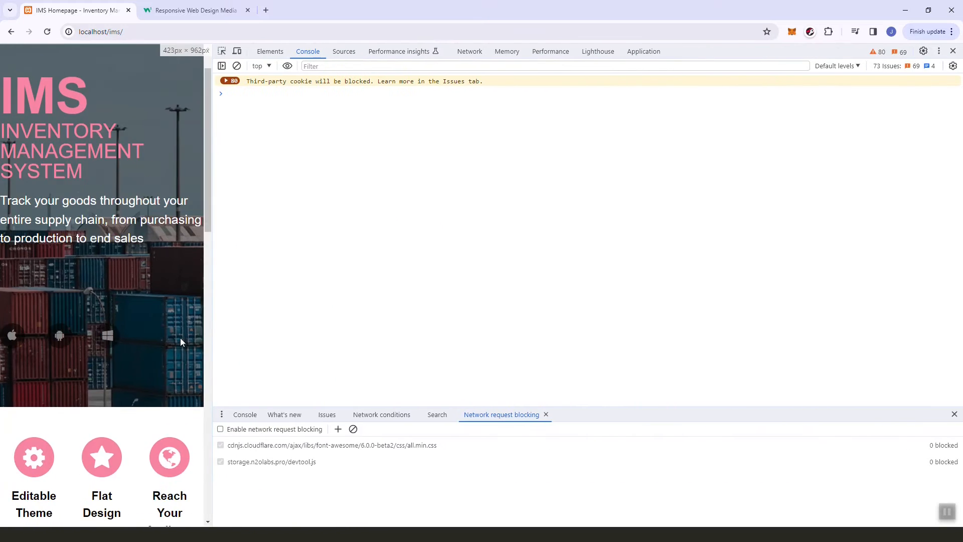
- Review the IMS homepage at narrow width, then bring up the login.css stylesheet
scroll(down, 3)
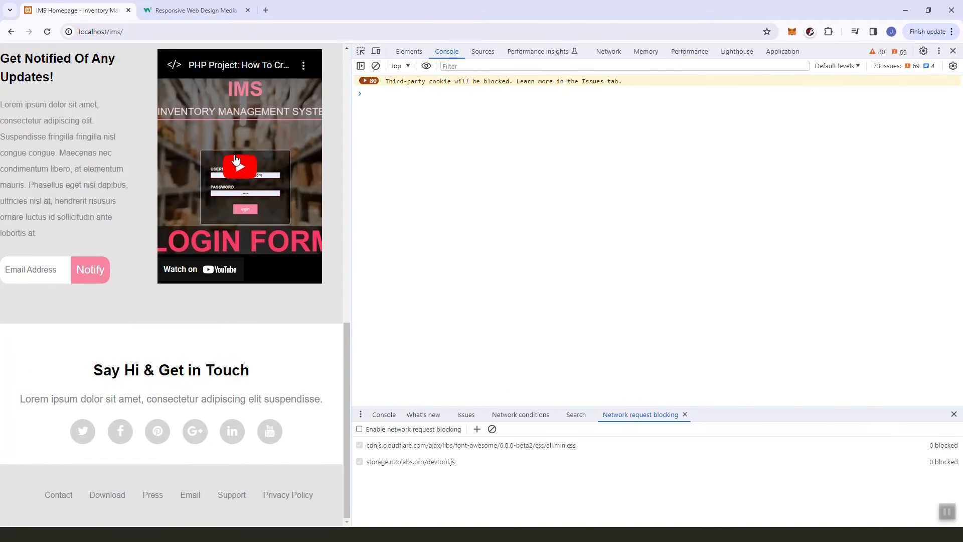
click(195, 10)
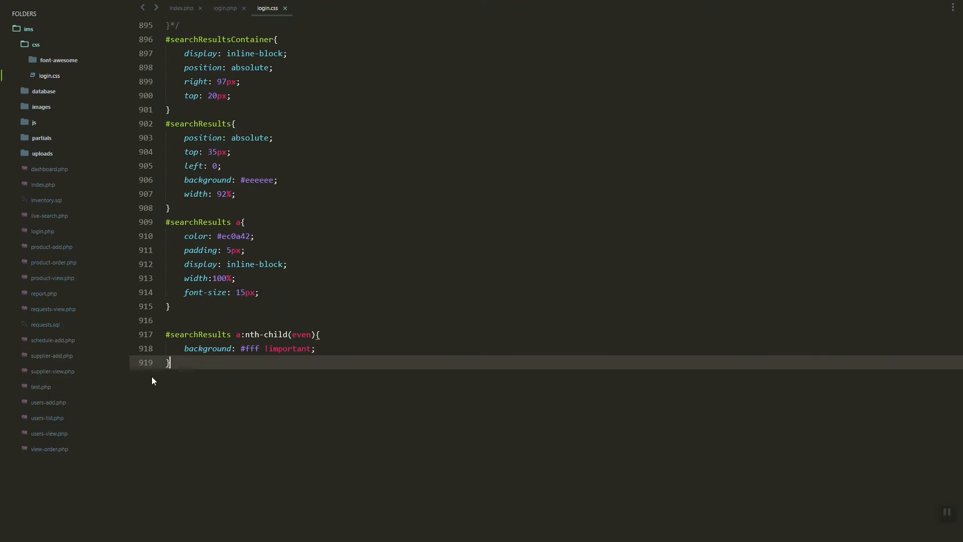
- Add a RESPONSIVENESS comment and a 600px light-blue body query, then test it narrowed
text(/*RESOPN*/)
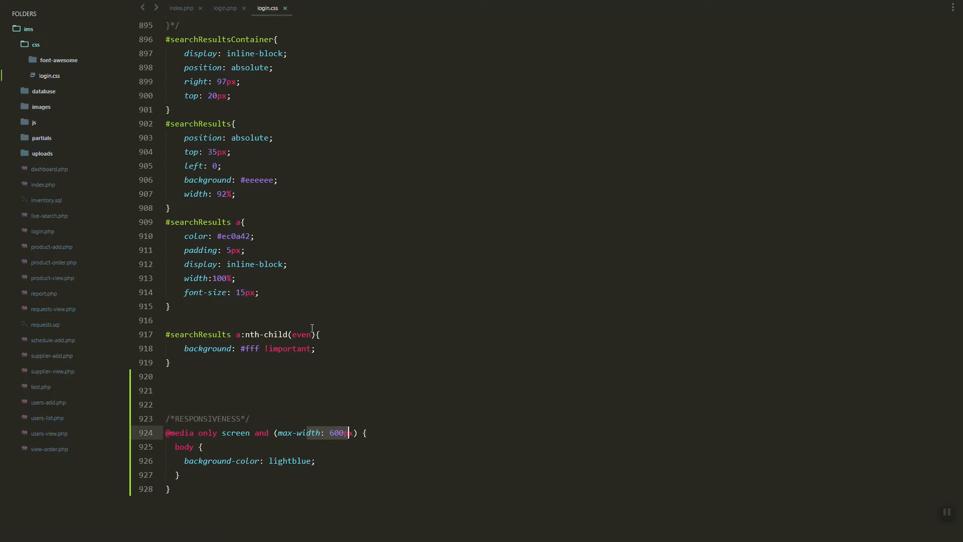
click(181, 8)
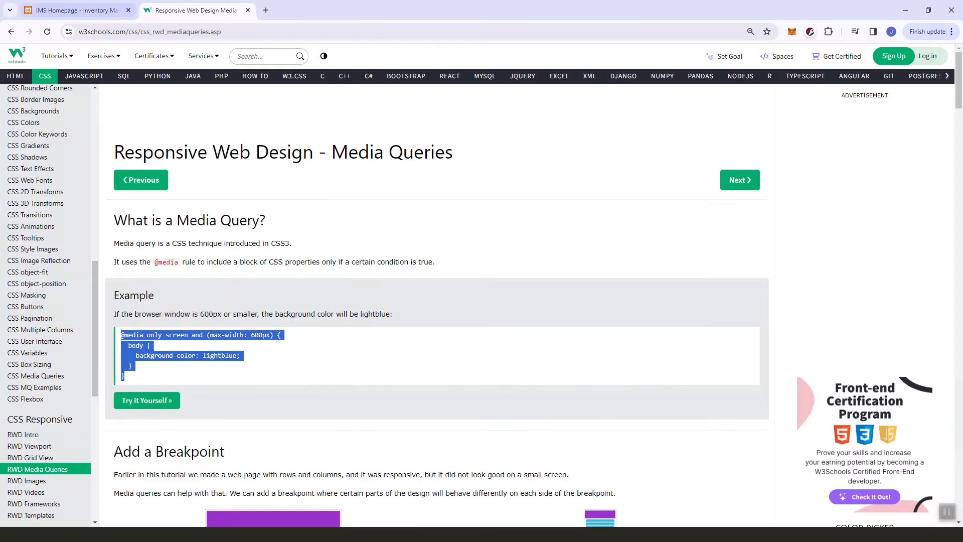
click(74, 10)
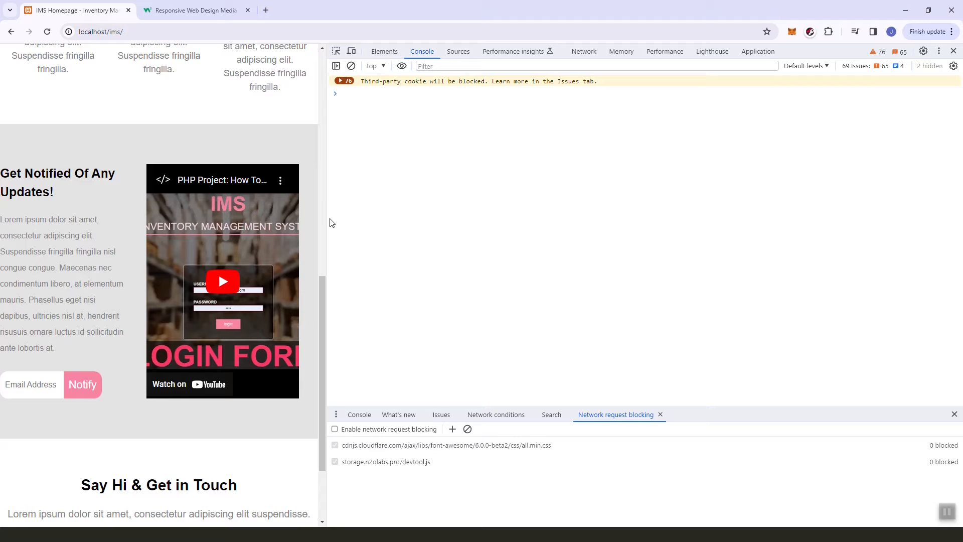
drag(325, 246, 226, 246)
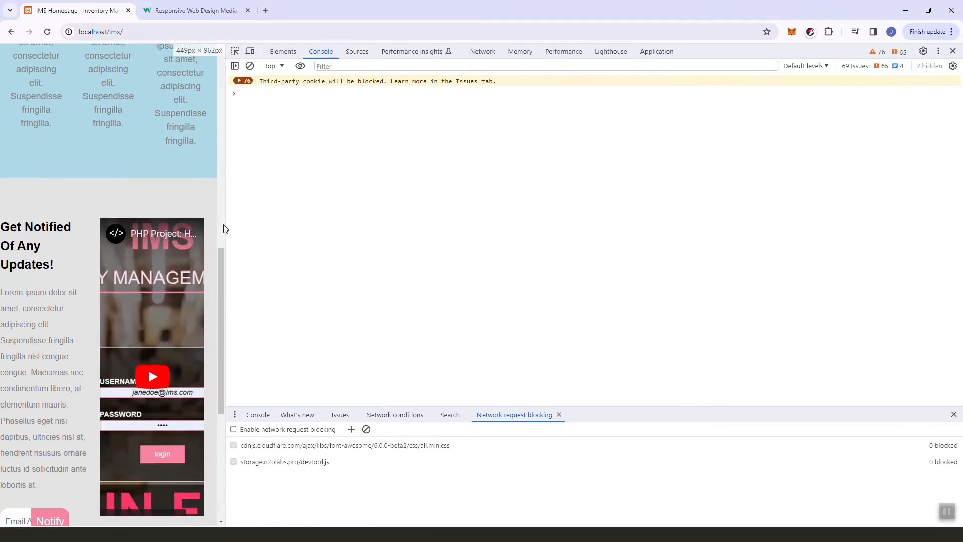
scroll(down, 3)
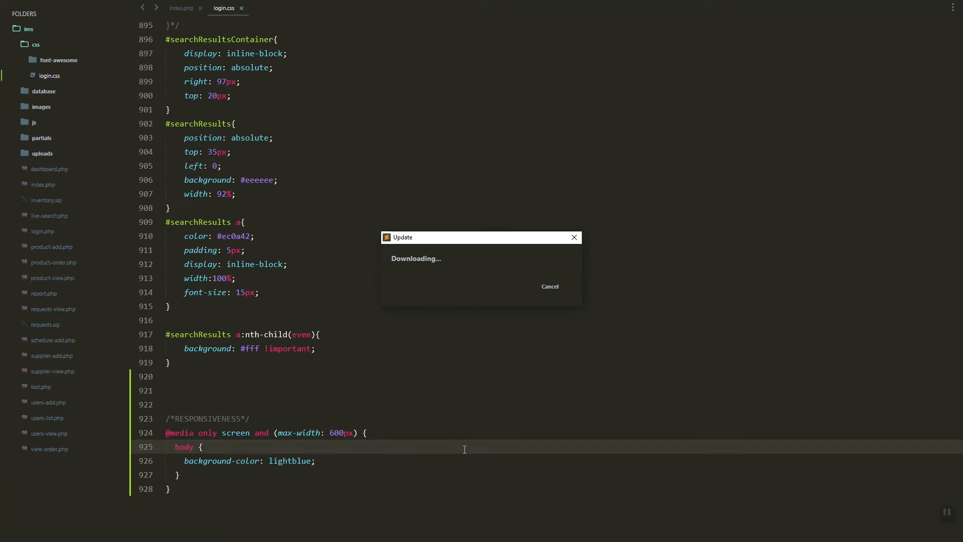
- Put a display: none declaration inside the phone media query block
text(display: no)
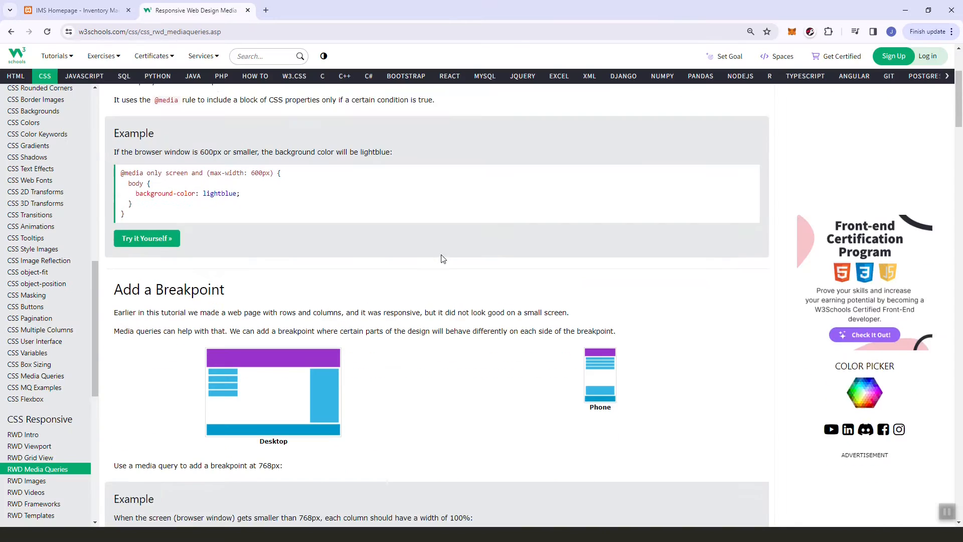
- Scroll through the W3Schools breakpoint examples to the typical device breakpoints block
scroll(down, 3)
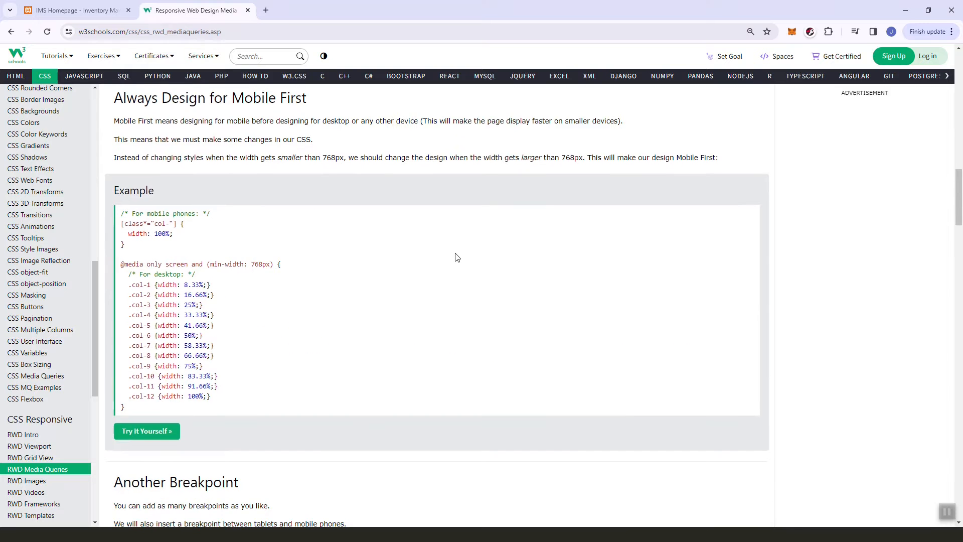
scroll(down, 3)
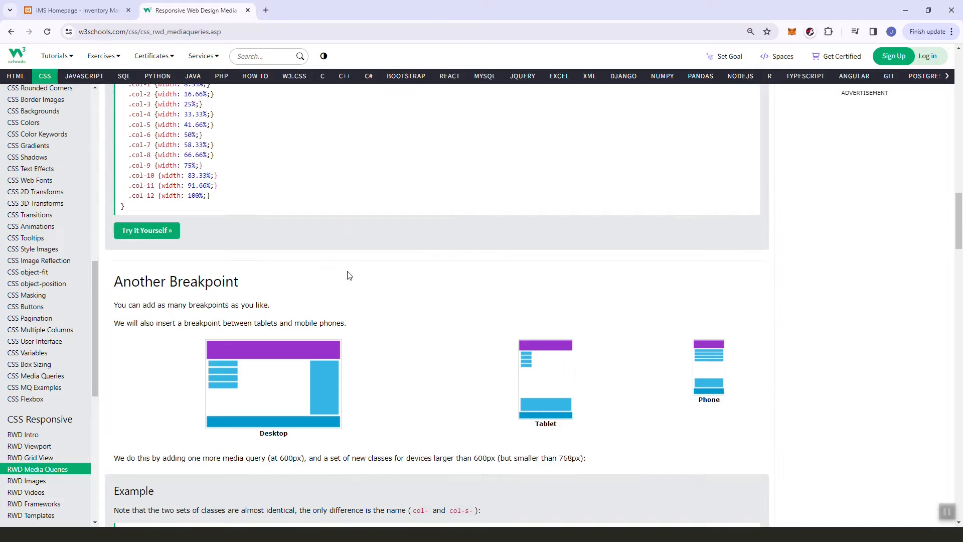
scroll(down, 3)
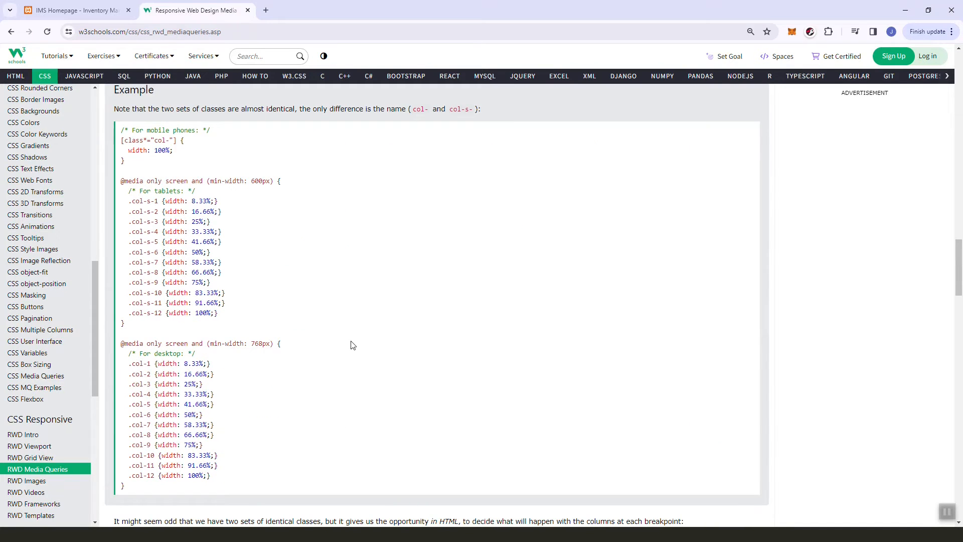
scroll(down, 3)
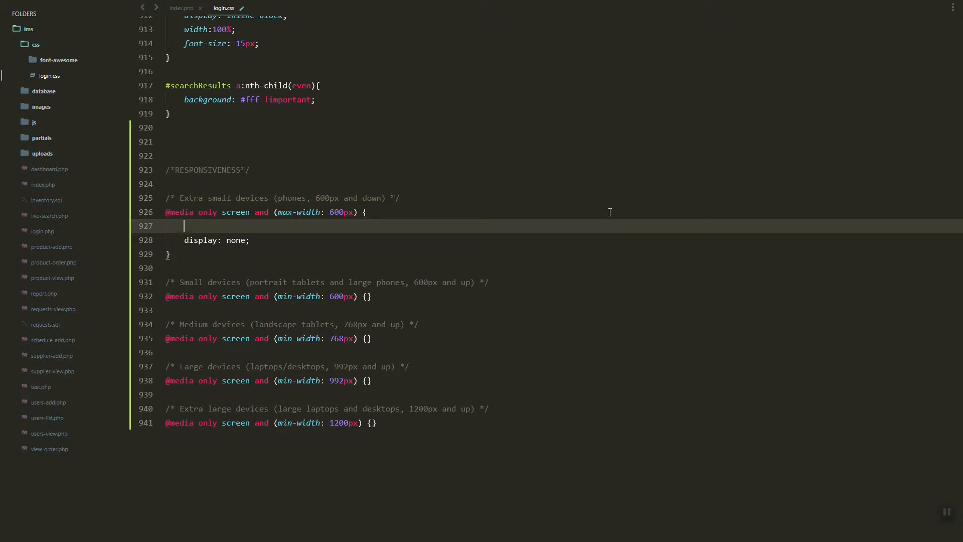
- Start a body rule and a .homepageContainer selector in the phone media query
text(body{)
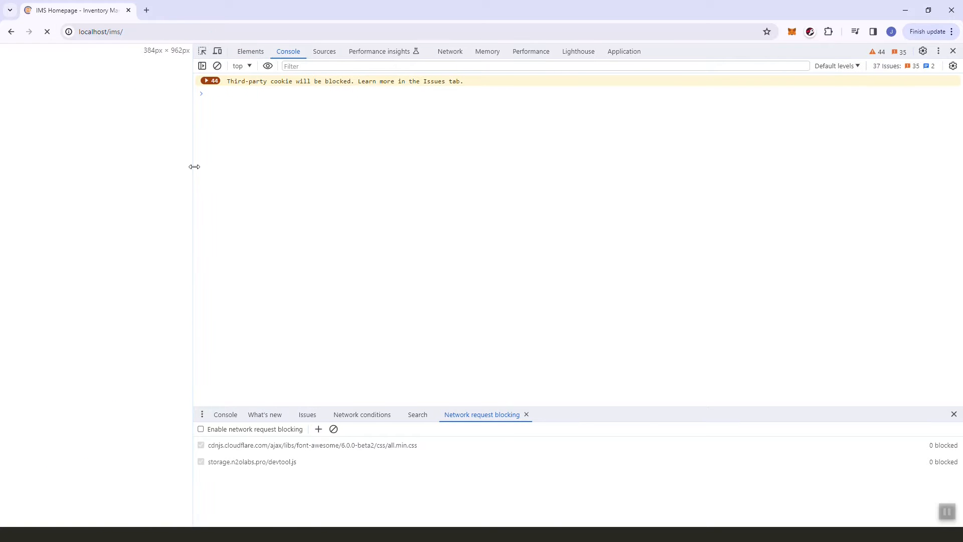
drag(194, 166, 310, 173)
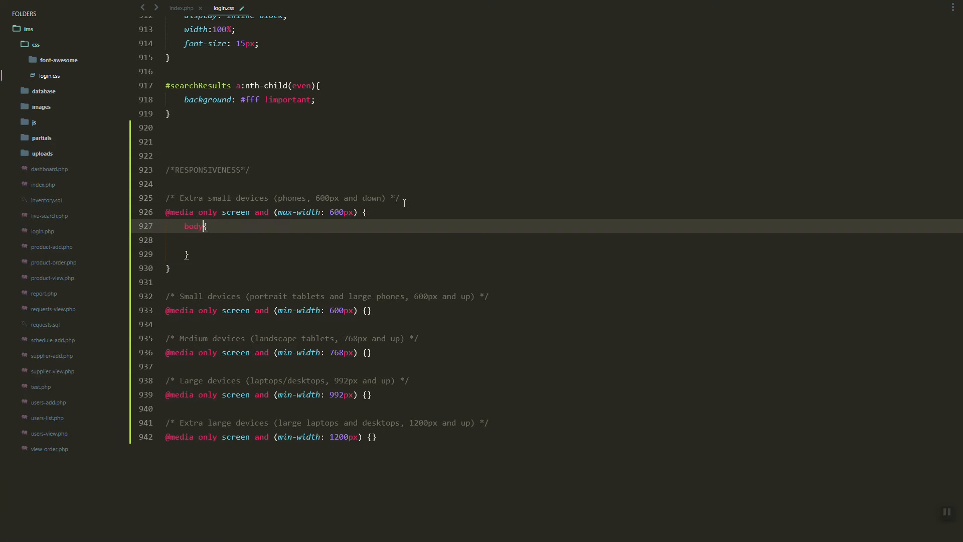
text(.homepageContainer)
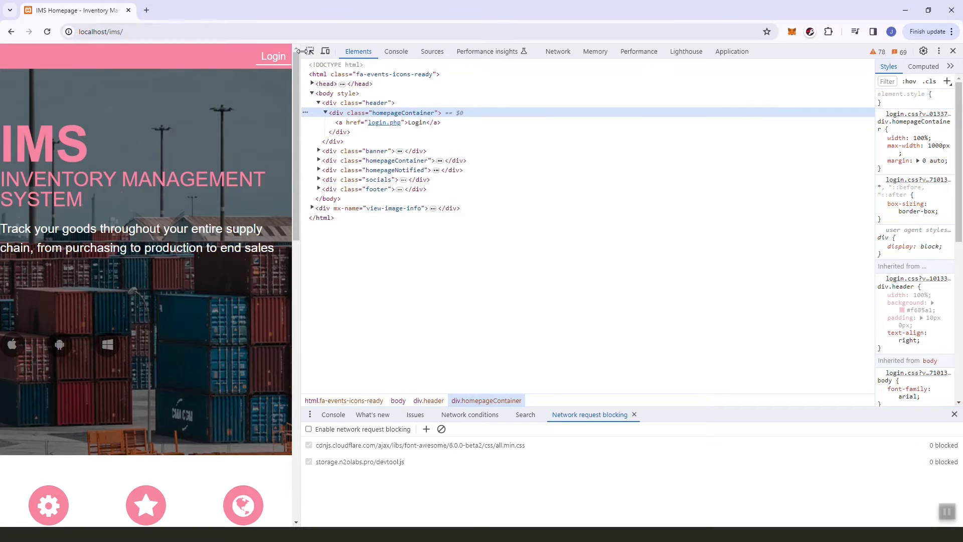
- Give the header's Login link a white background, pink text and rounded corners in DevTools
click(381, 122)
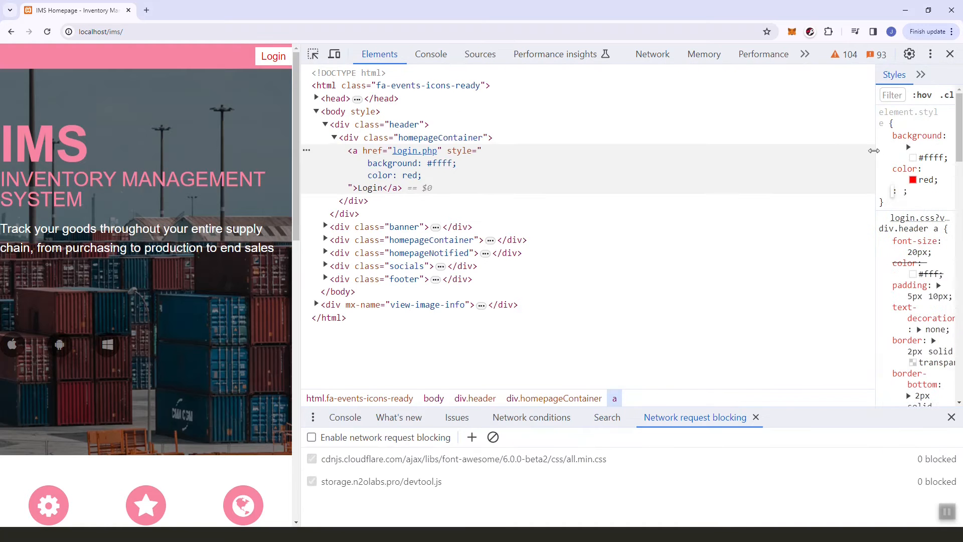
click(921, 179)
text(#f685a1)
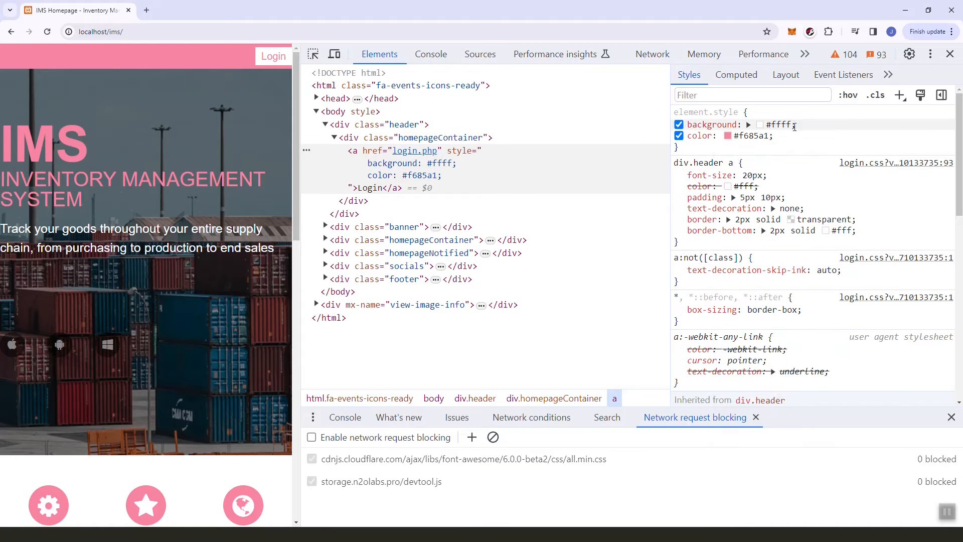
text(border-radius: 2px;)
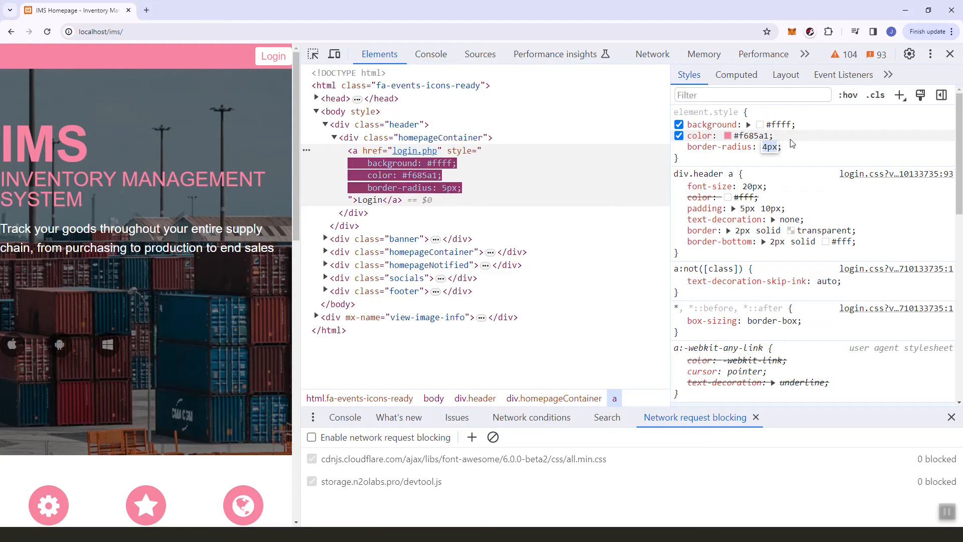
- Try tighter div.header padding, 10px 12px and then 9px
double_click(771, 146)
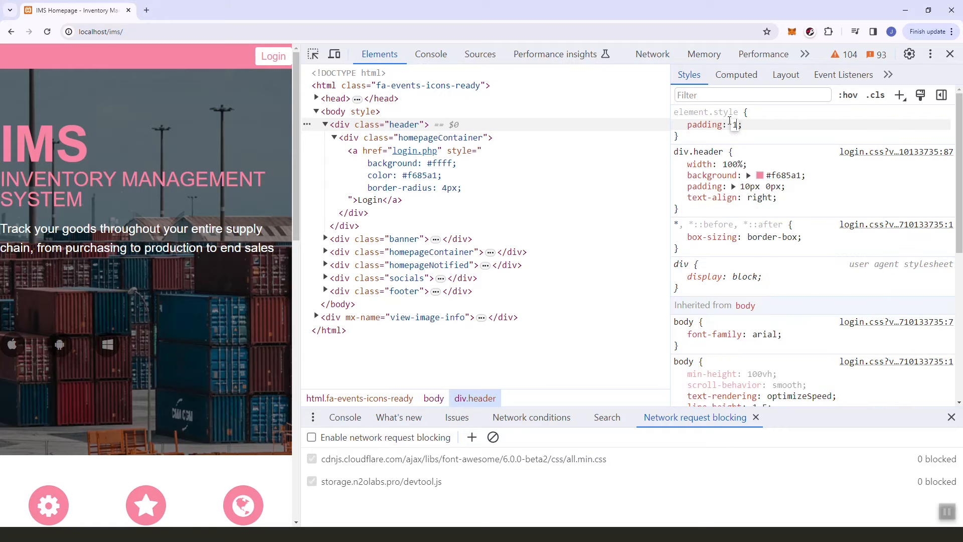
text(10px 12px)
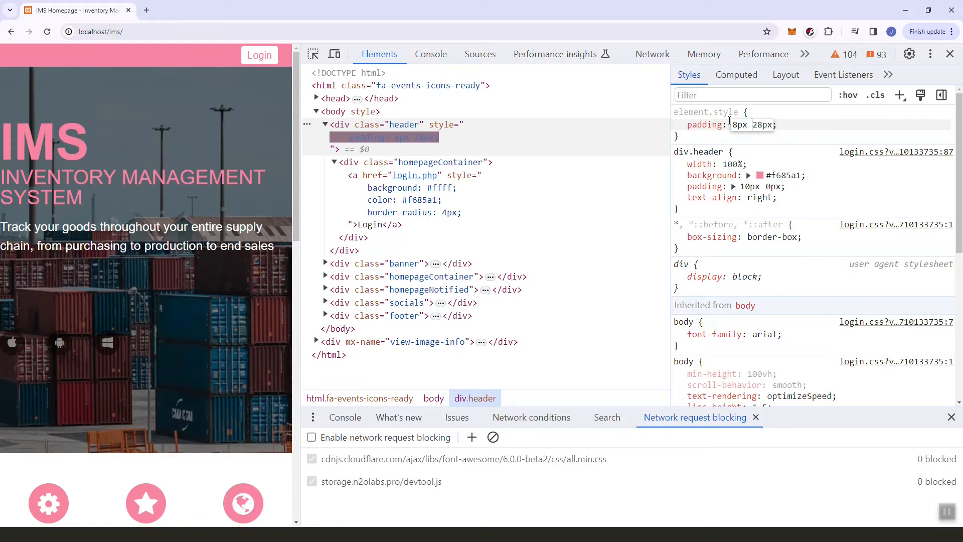
text(9px)
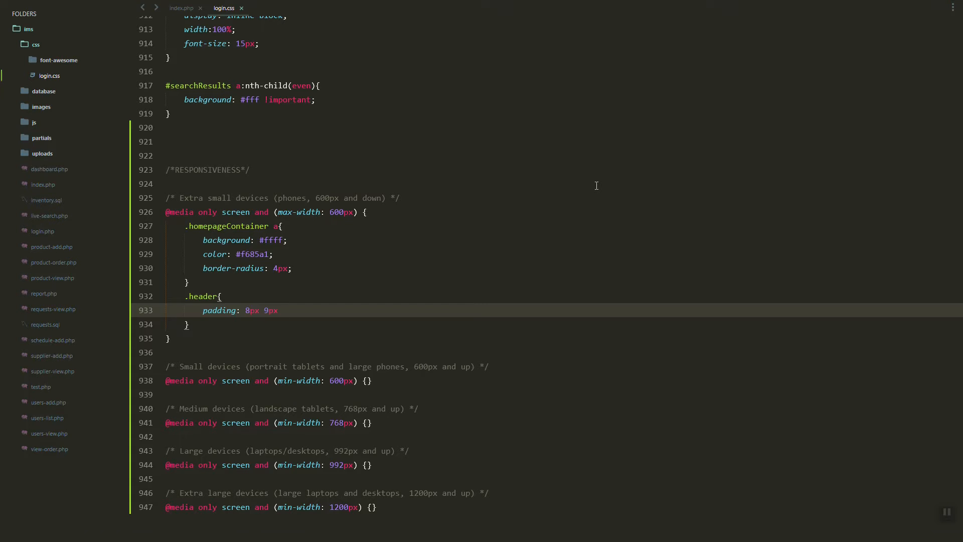
- Mark the Login link and header declarations !important and target .homepageContainer a.login
text(;)
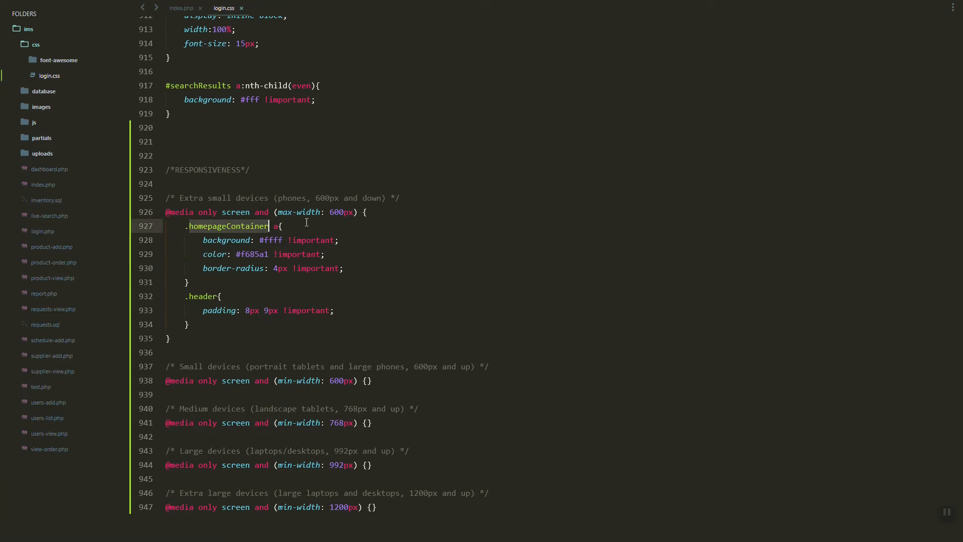
text(.login)
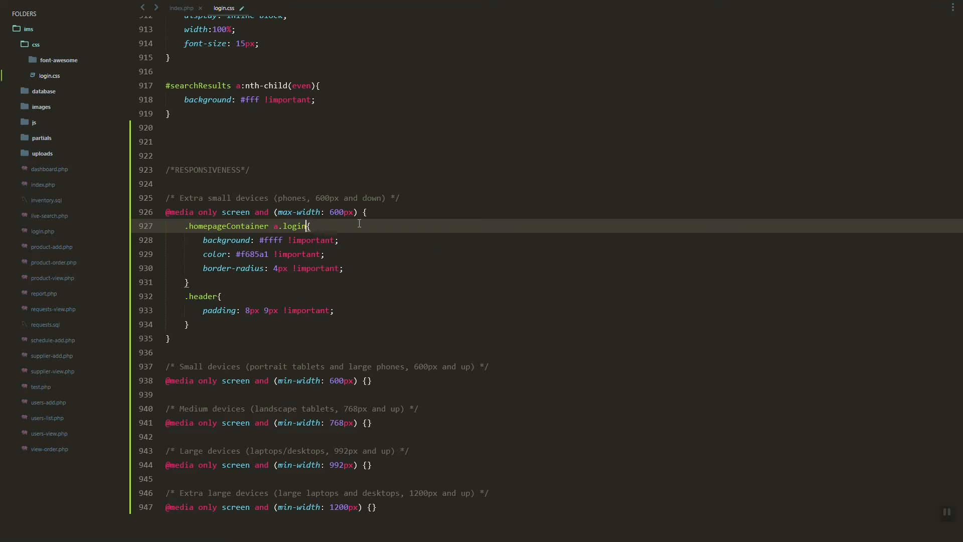
click(181, 8)
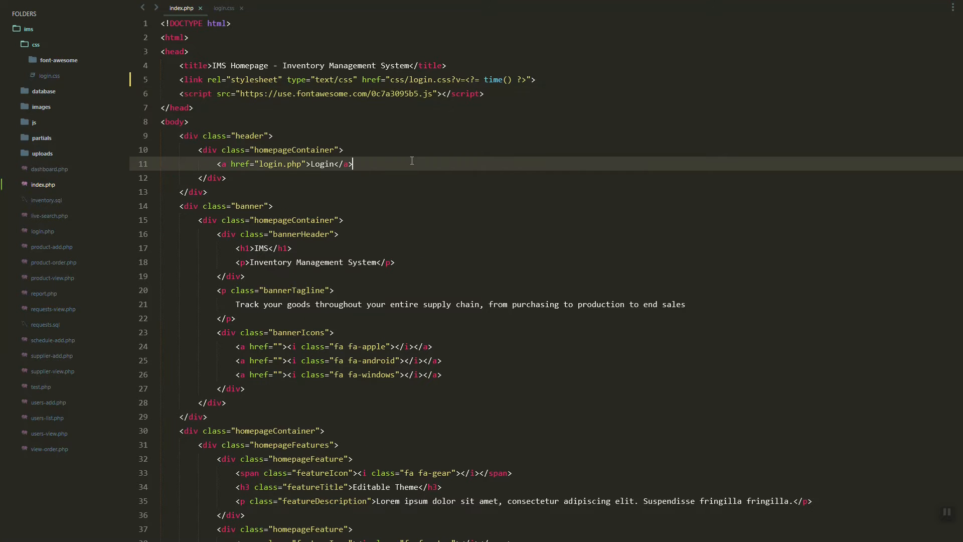
- Add class="loginBtn" to the homepage Login anchor in index.php
text(class="loginBtn")
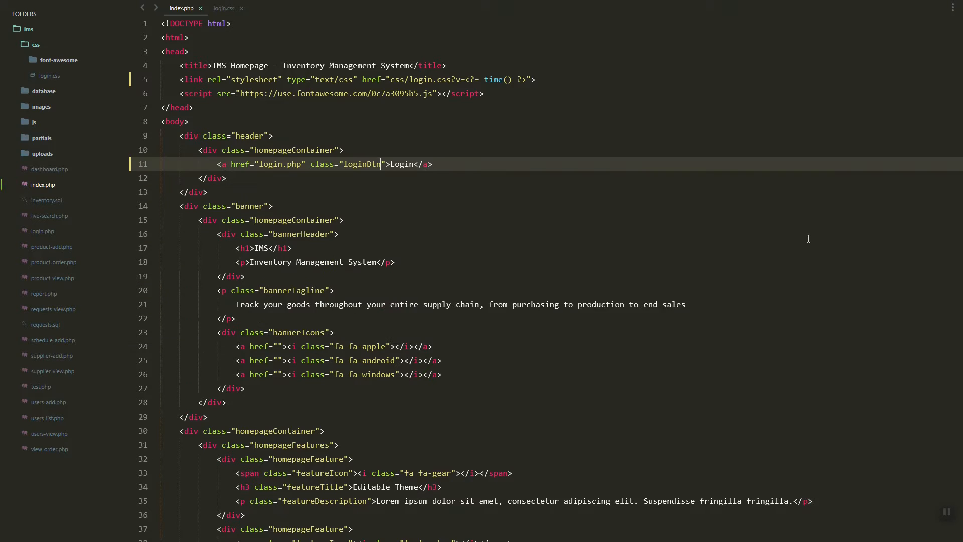
click(224, 8)
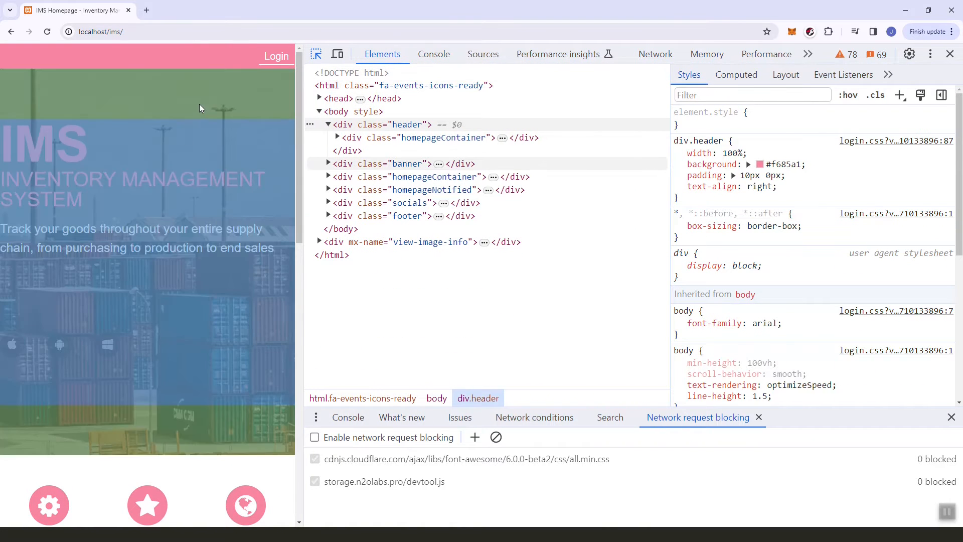
- Try banner padding of 5px and 35px in DevTools and begin an empty .banner rule
click(405, 163)
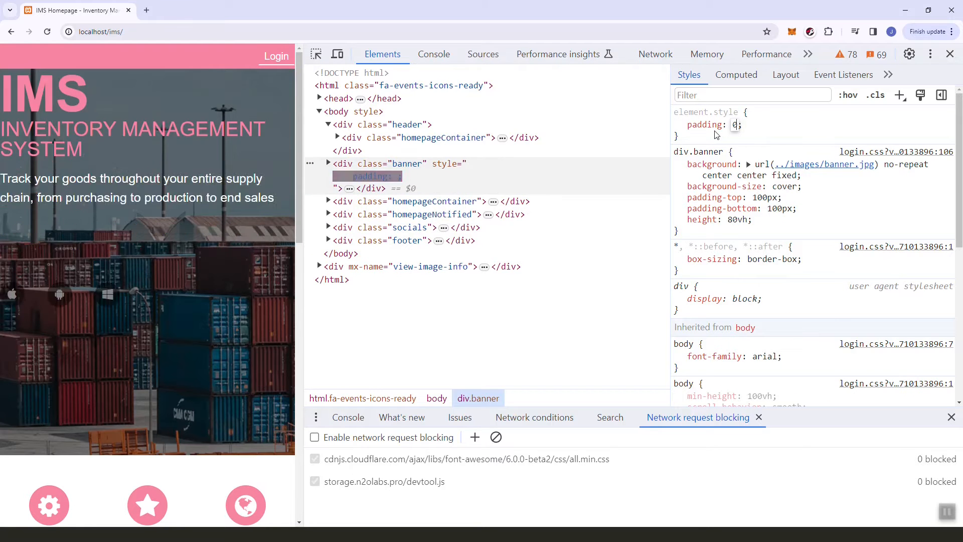
text(5px)
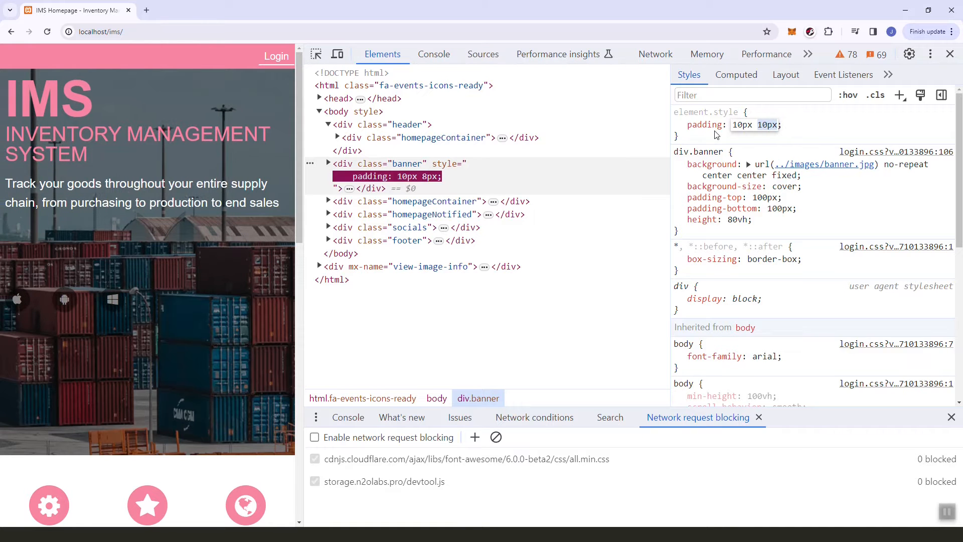
text(35px)
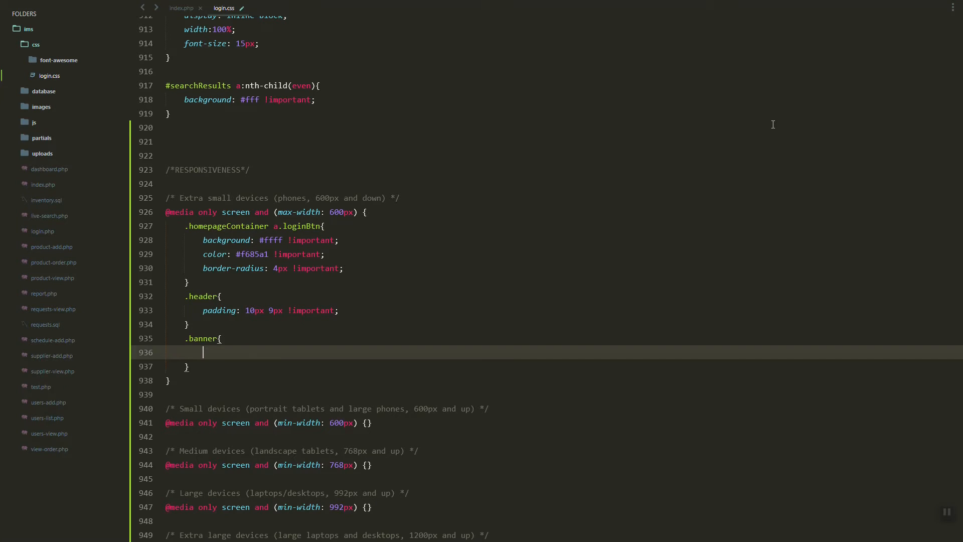
- Set the phone .banner rule's padding to 19px 35px !important
text(padding: 19px 35px)
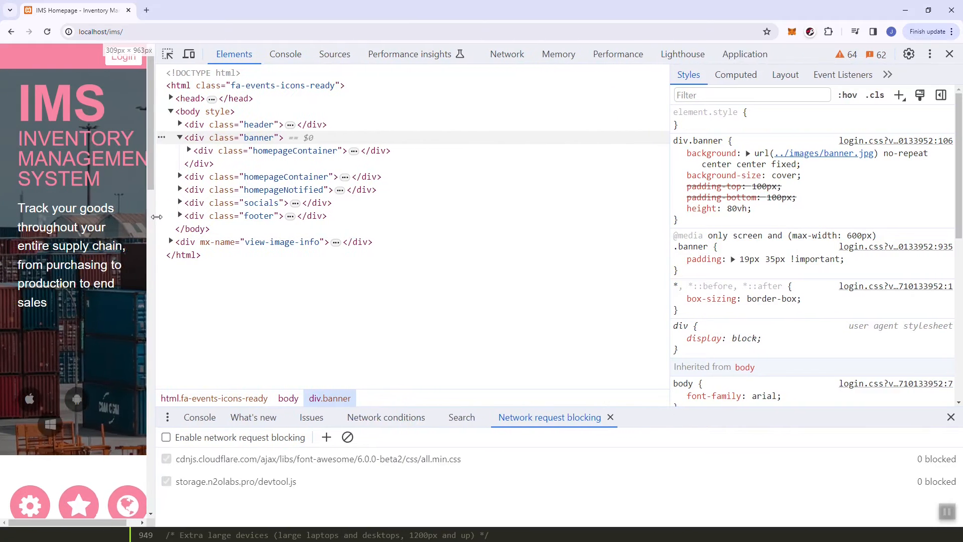
- Widen the preview, inspect the banner icons row, and set its top margin to 50px !important
drag(156, 216, 235, 215)
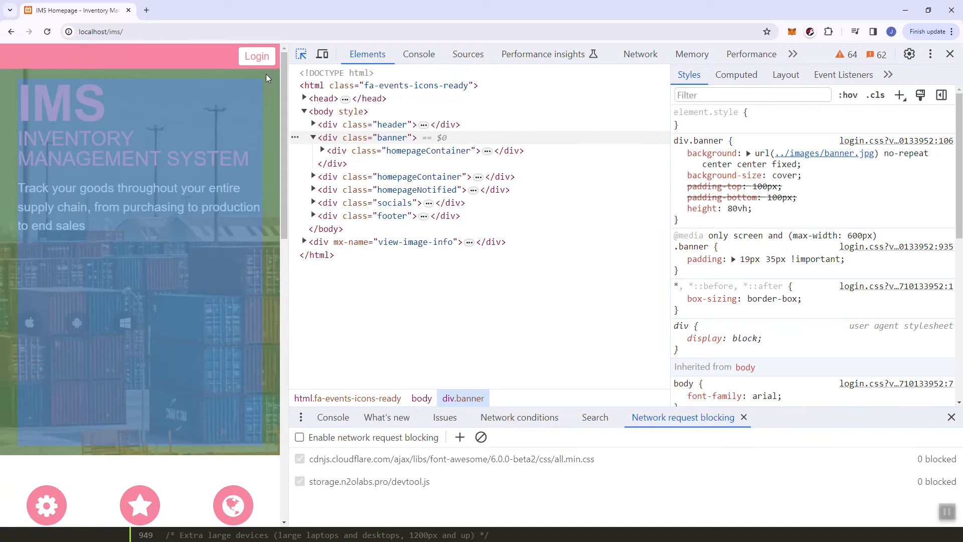
click(419, 177)
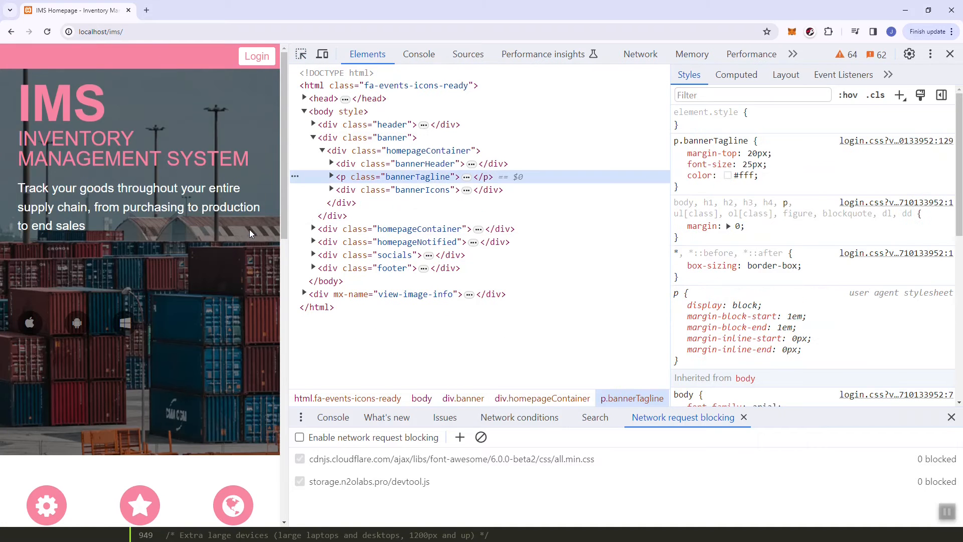
click(422, 189)
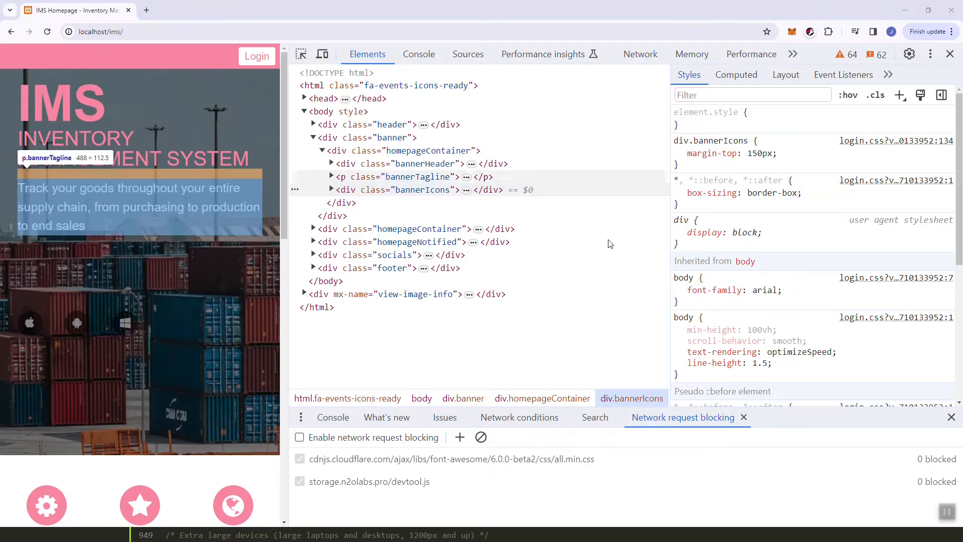
click(711, 153)
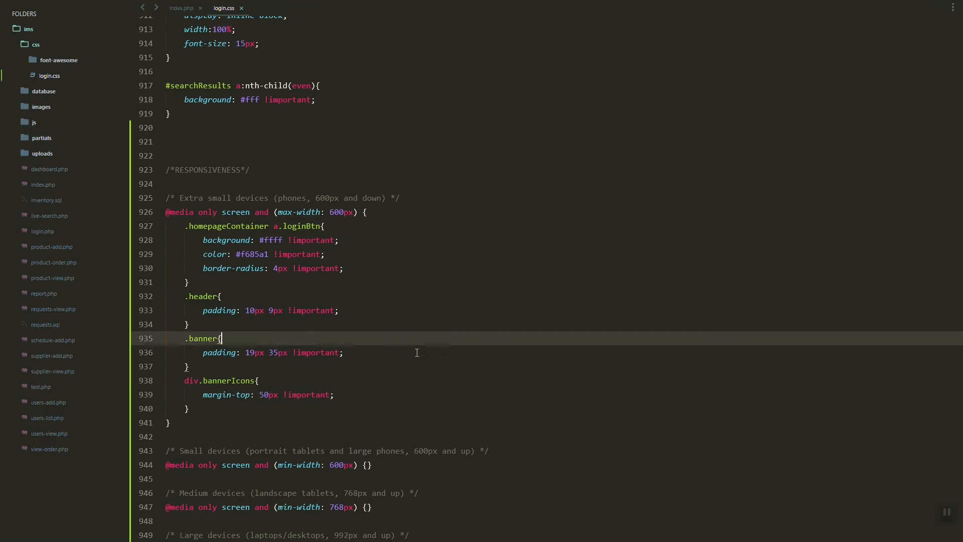
- Add height: 70vh !important to the phone .banner rule in login.css
text(height:)
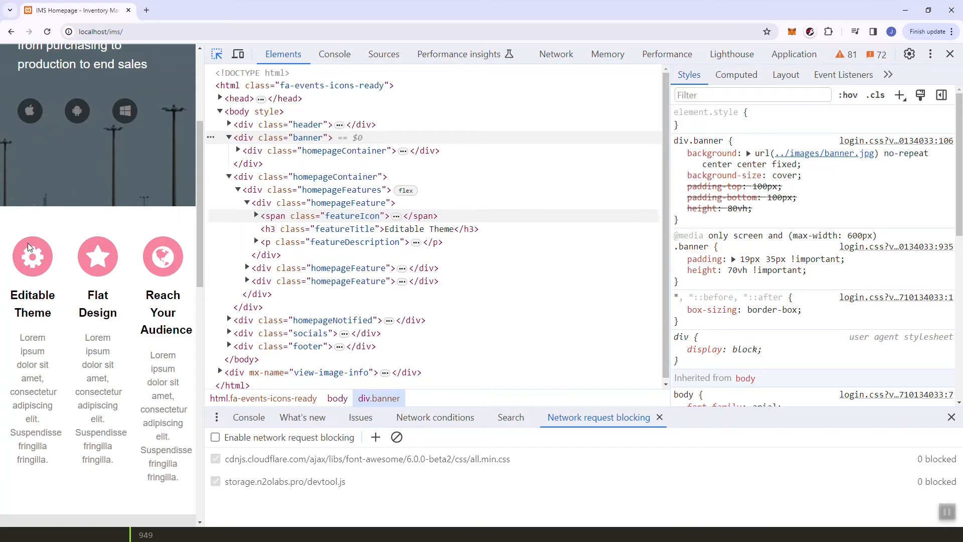
- Give div.homepageFeatures 5px 15px padding in element.style, then select the first feature block
click(353, 215)
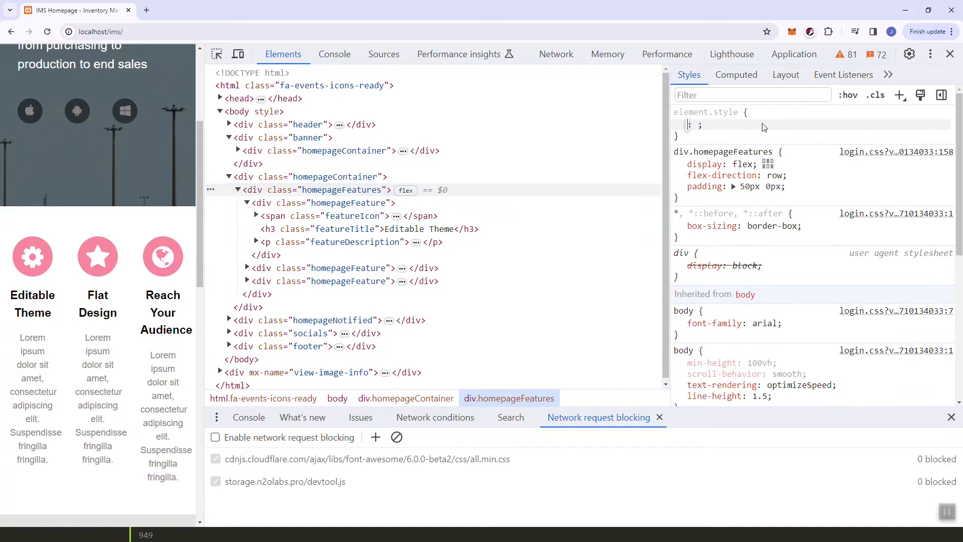
text(padding: 0p)
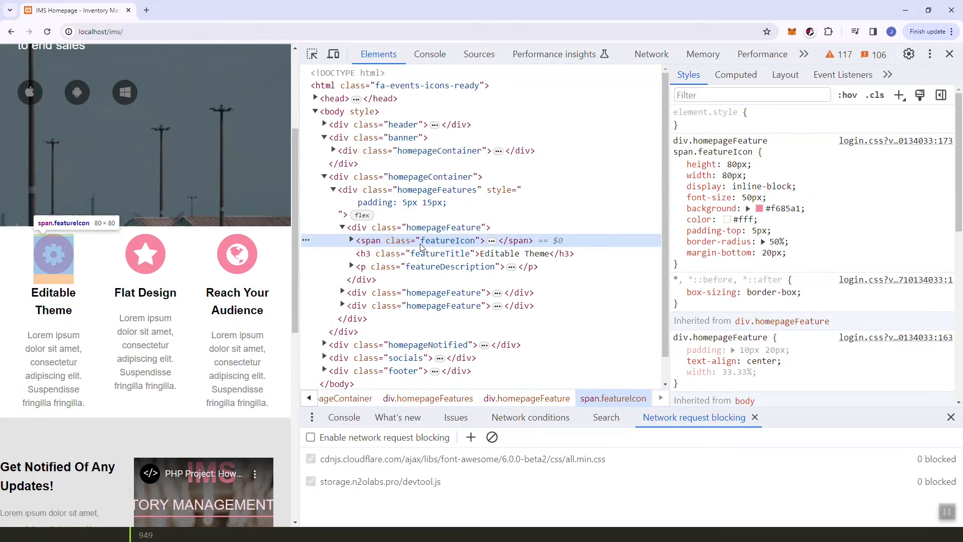
click(441, 228)
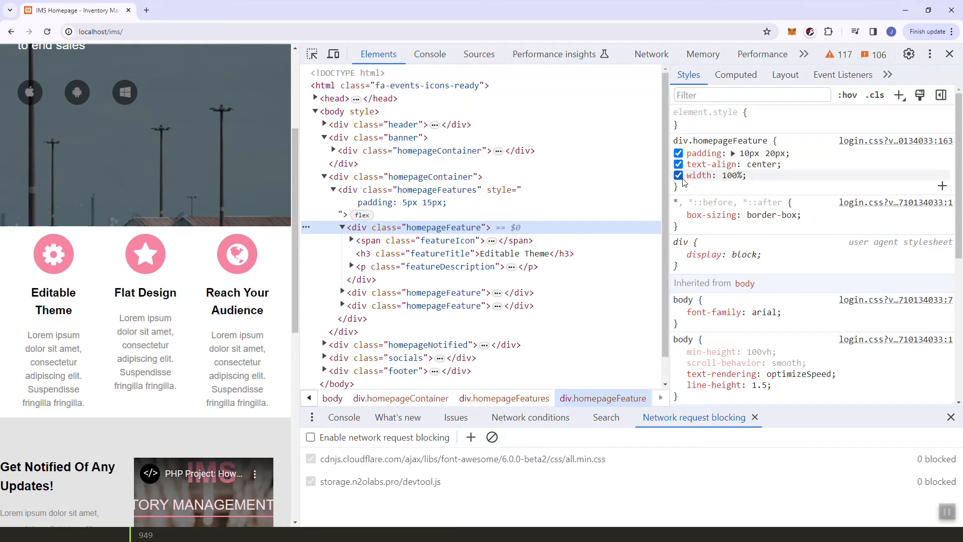
- Set the feature block width to 100% and disable flex on the features row
click(430, 292)
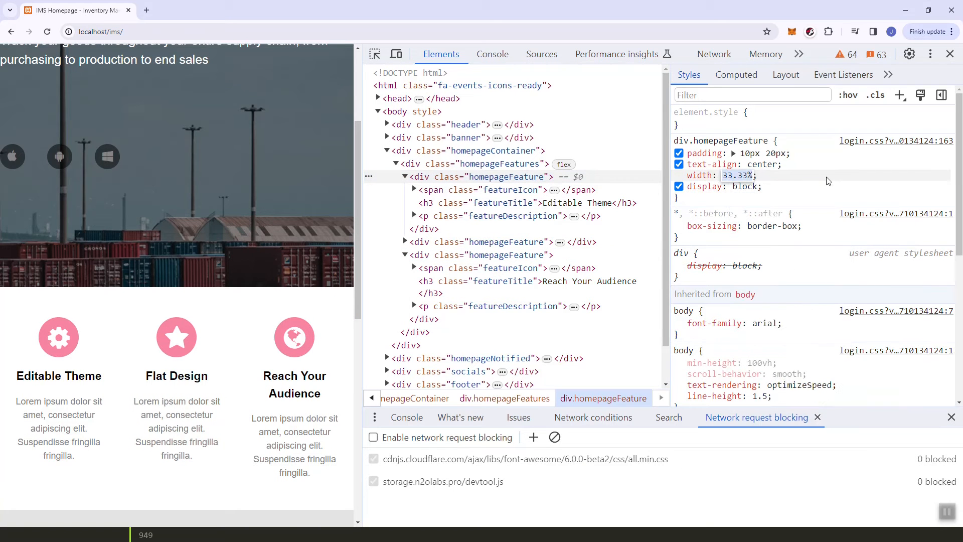
text(100%)
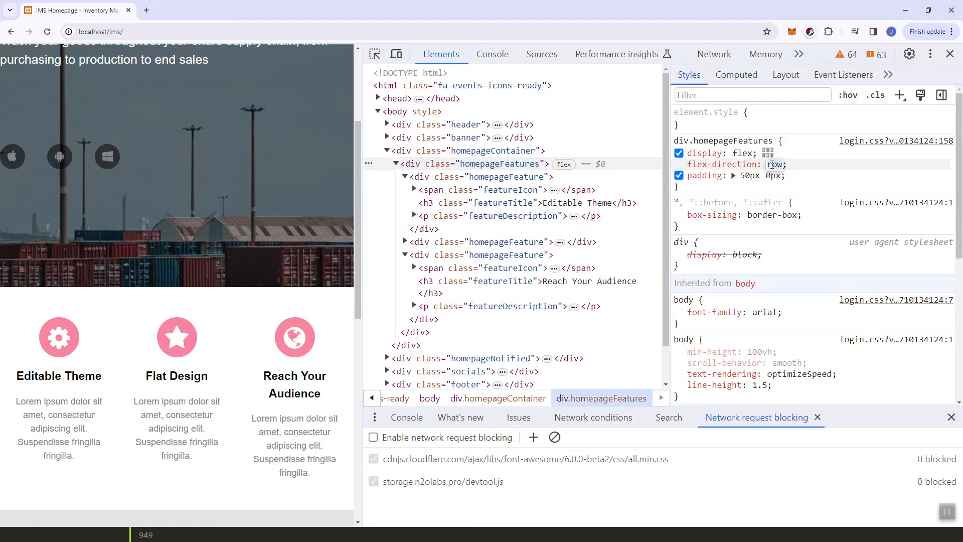
click(678, 153)
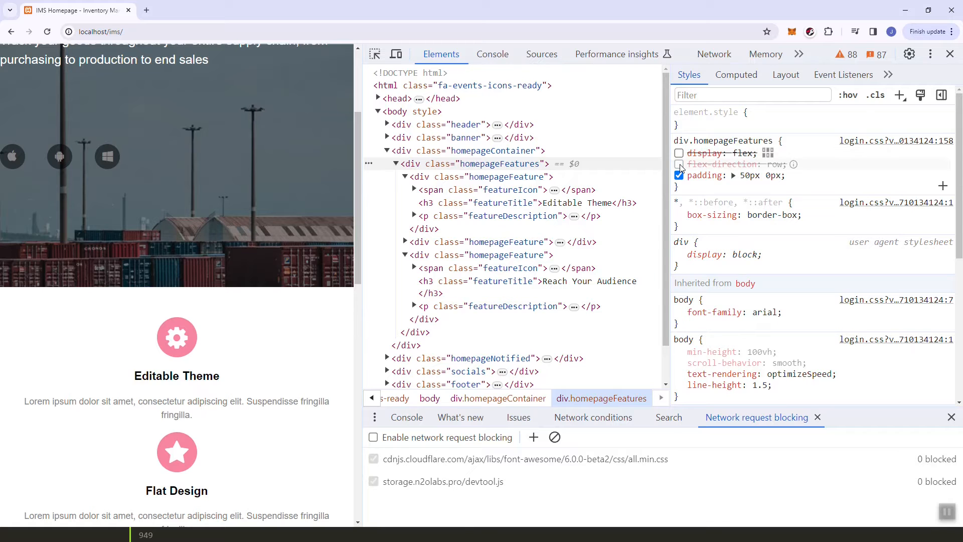
click(679, 164)
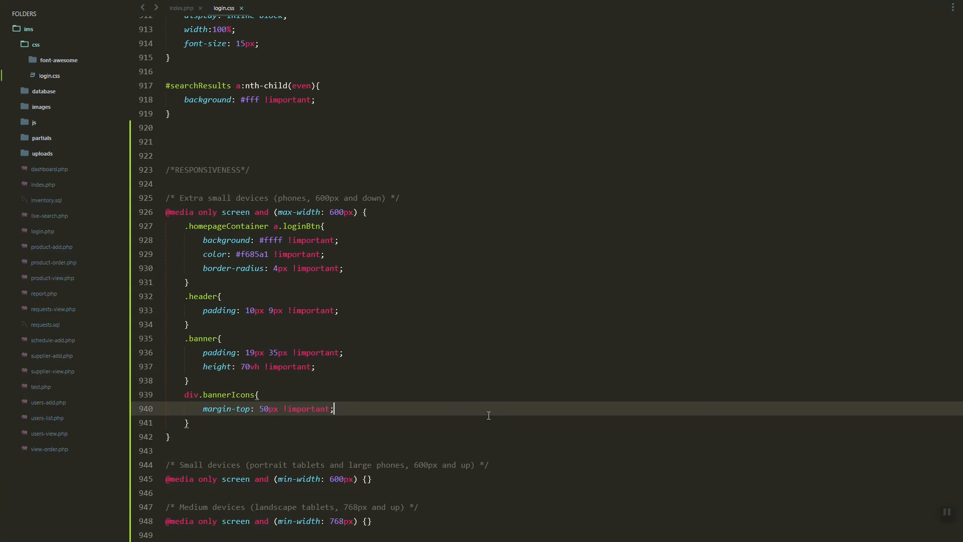
- Add div.homepageFeatures display: block and div.homepageFeature width: 100% !important to the phone query
text(div.homepageFeatures{)
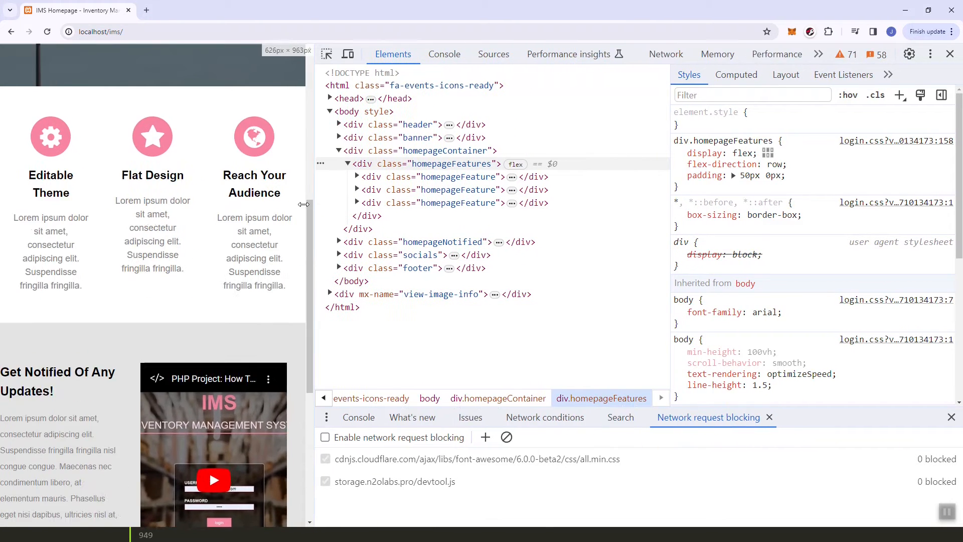
click(434, 176)
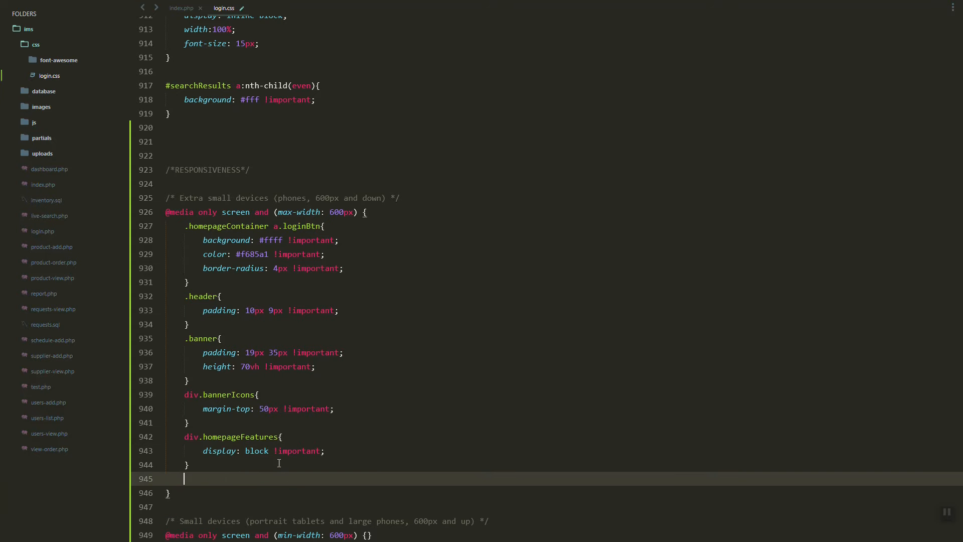
text(wi)
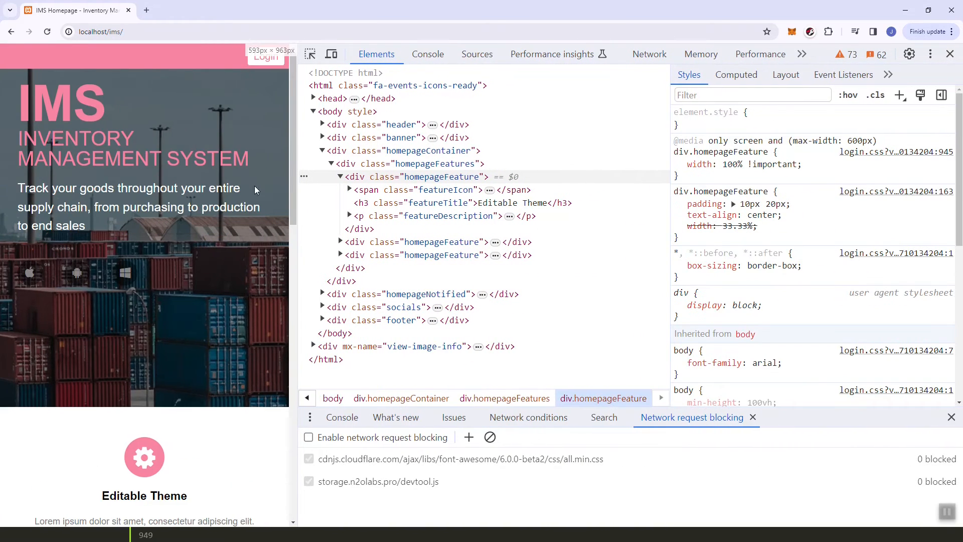
- Try 10 then 18px padding on div.homepageNotified, then select its inner container
scroll(down, 3)
text(padding: ;)
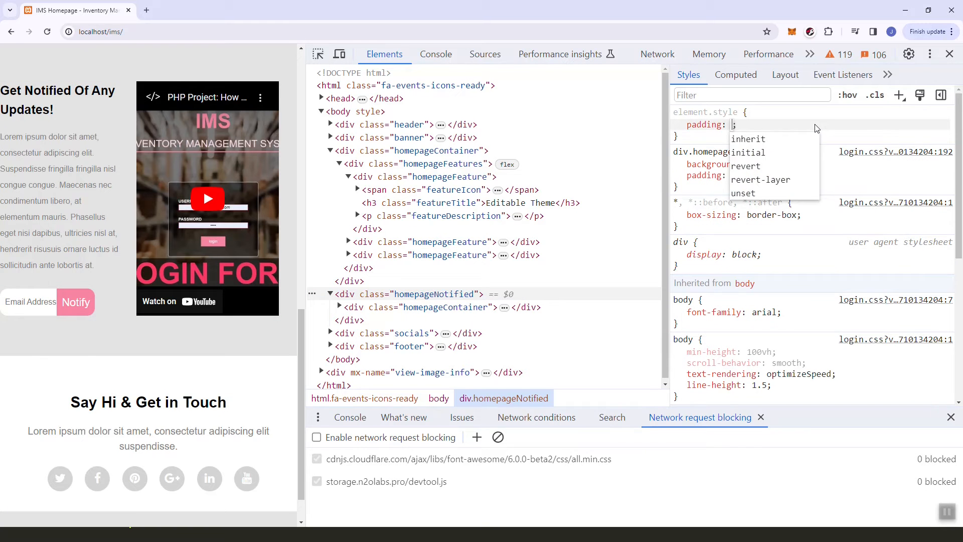
text(10)
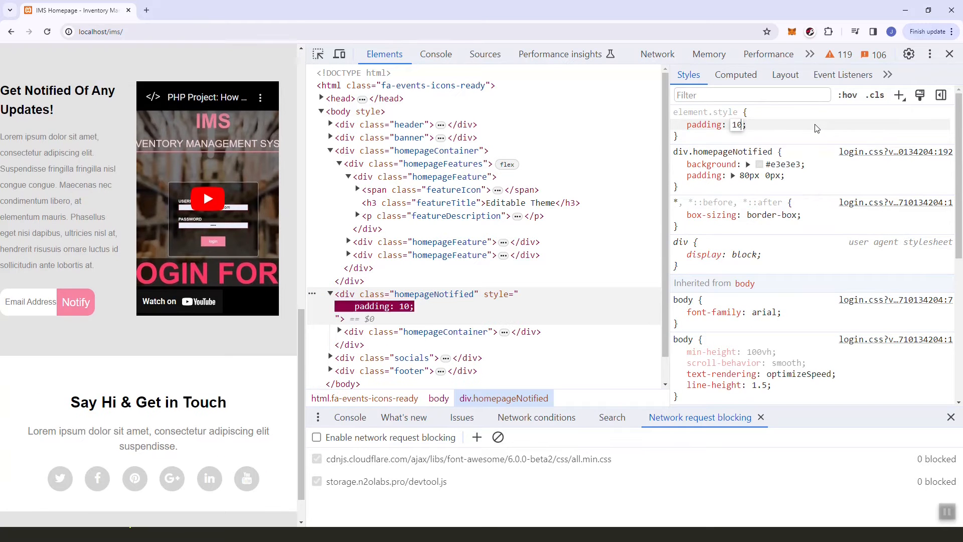
text(18px 11px !important)
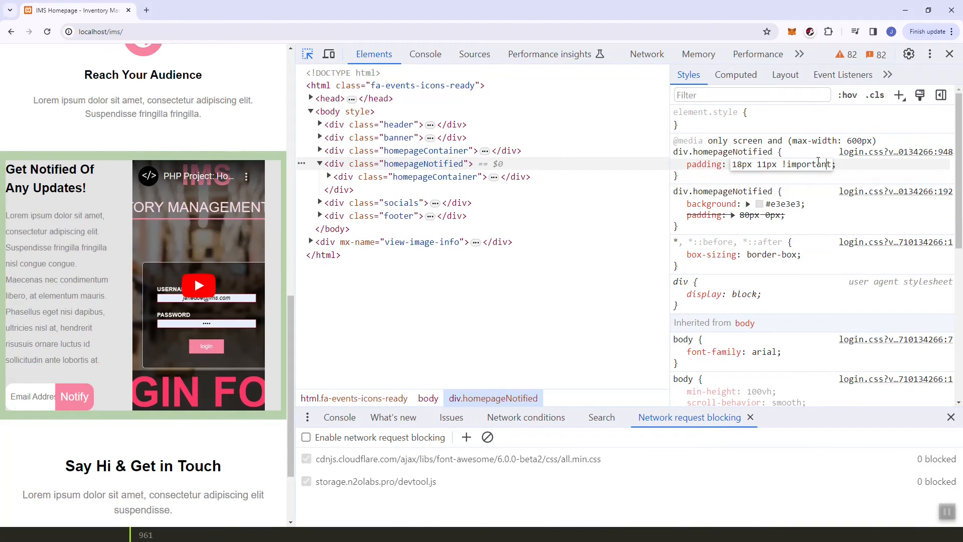
click(894, 151)
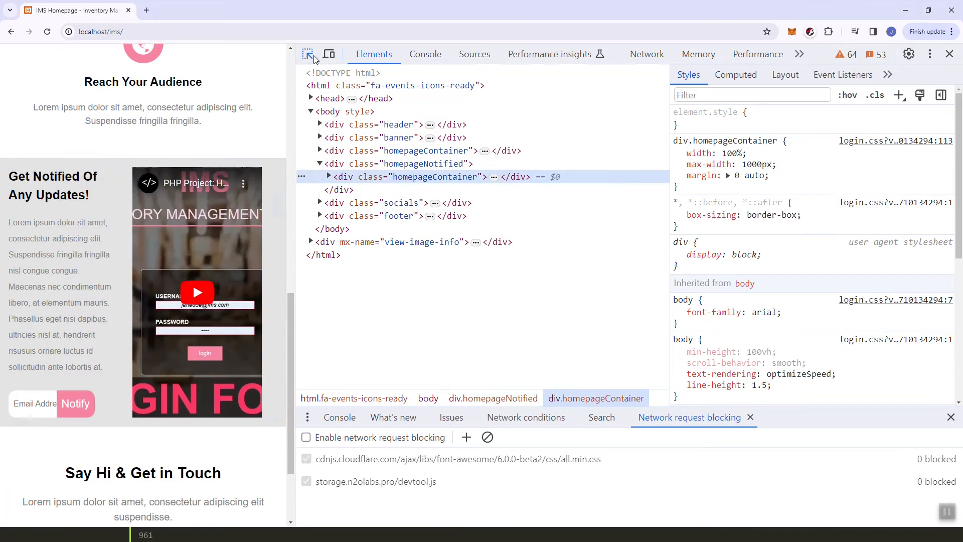
- Pick the email form and the video block, and set the video width to 100%
click(52, 185)
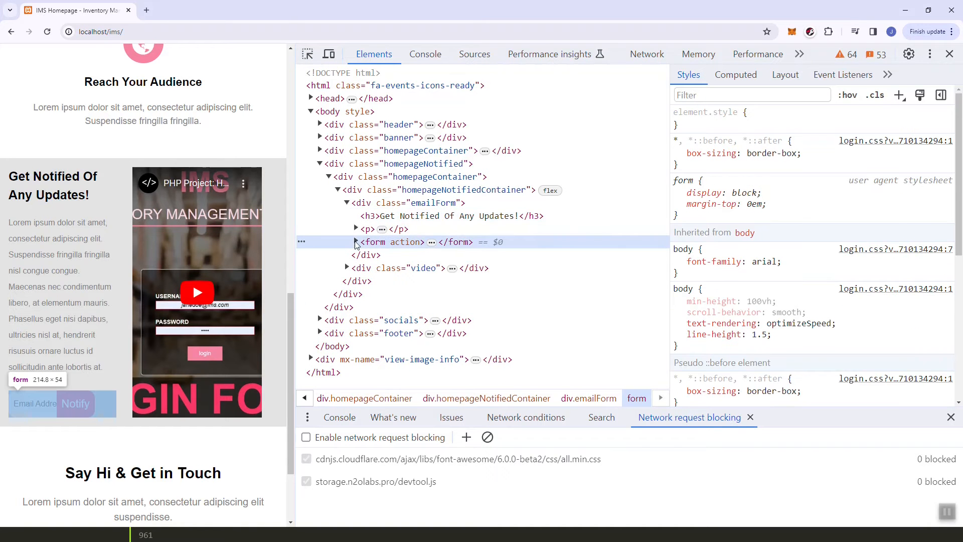
click(452, 216)
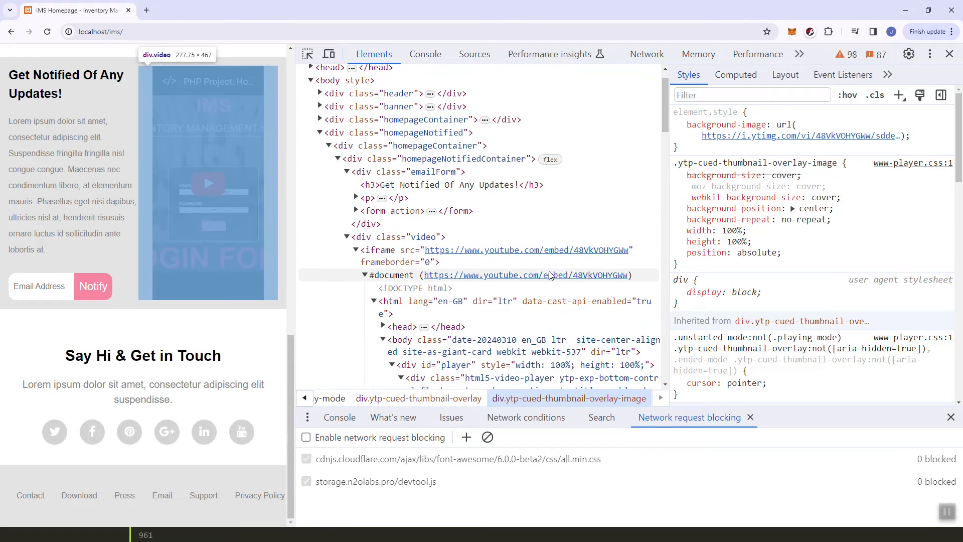
click(399, 236)
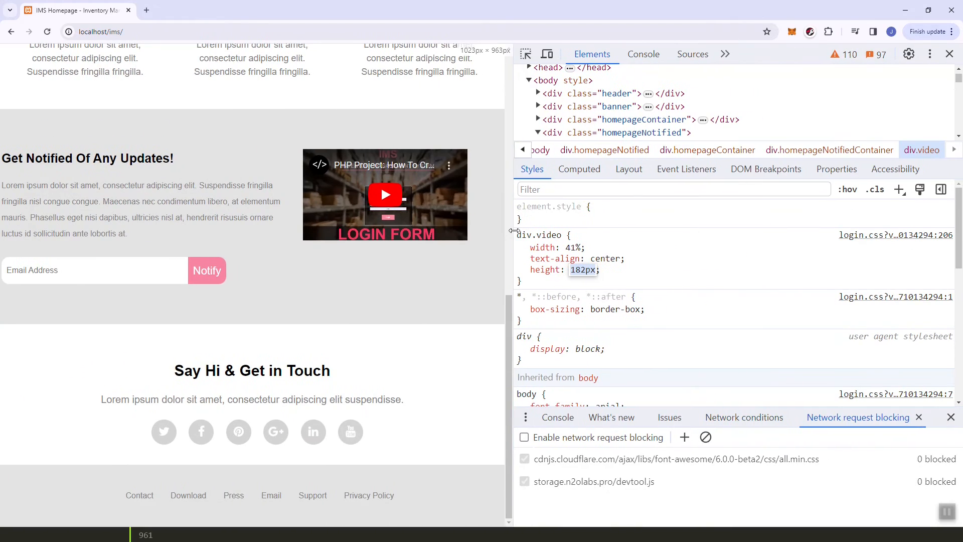
mouse_move(548, 206)
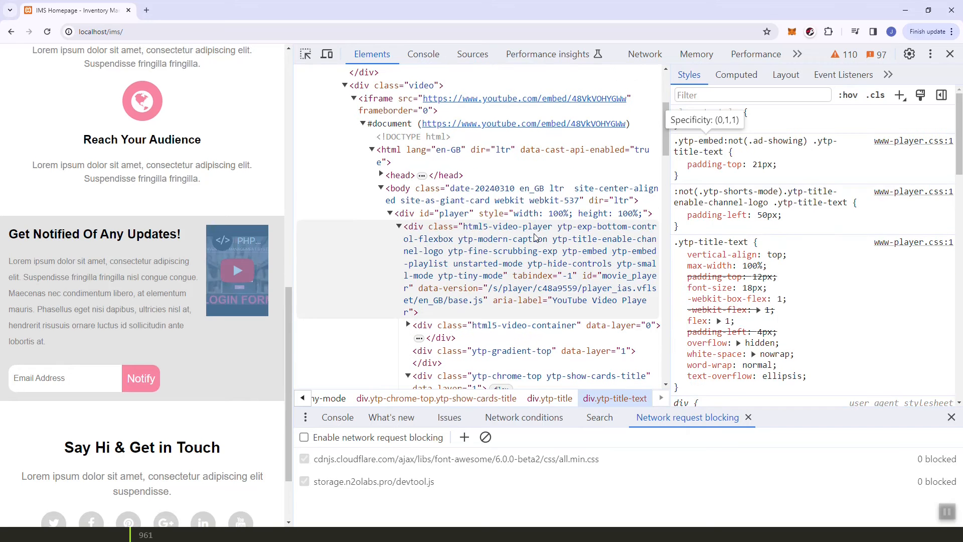
click(371, 85)
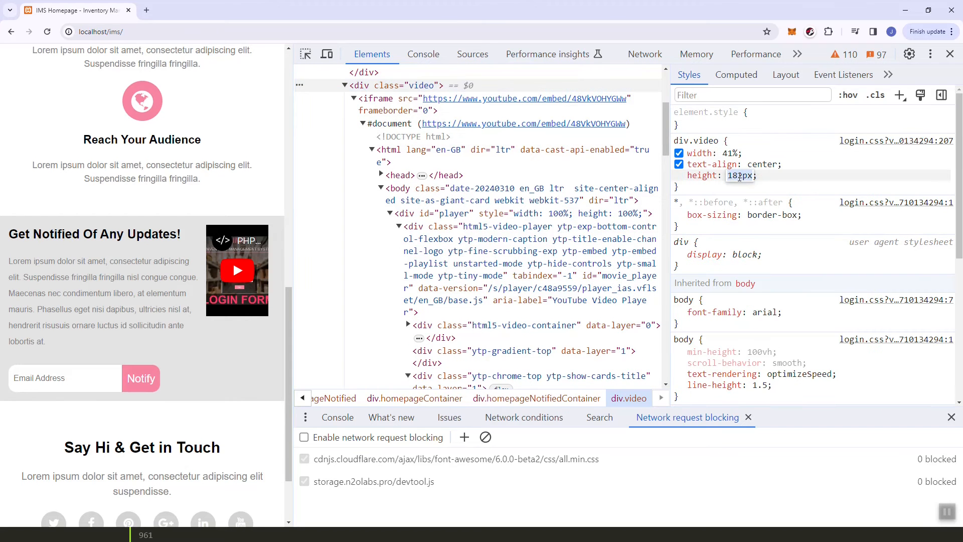
text(100%)
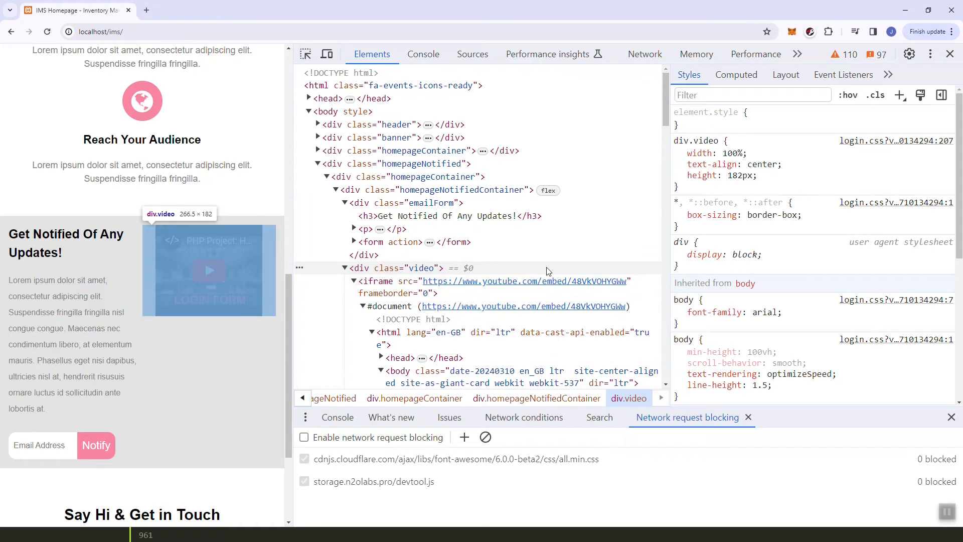
- Disable flex on the notify container so the email form stacks above the video
click(461, 189)
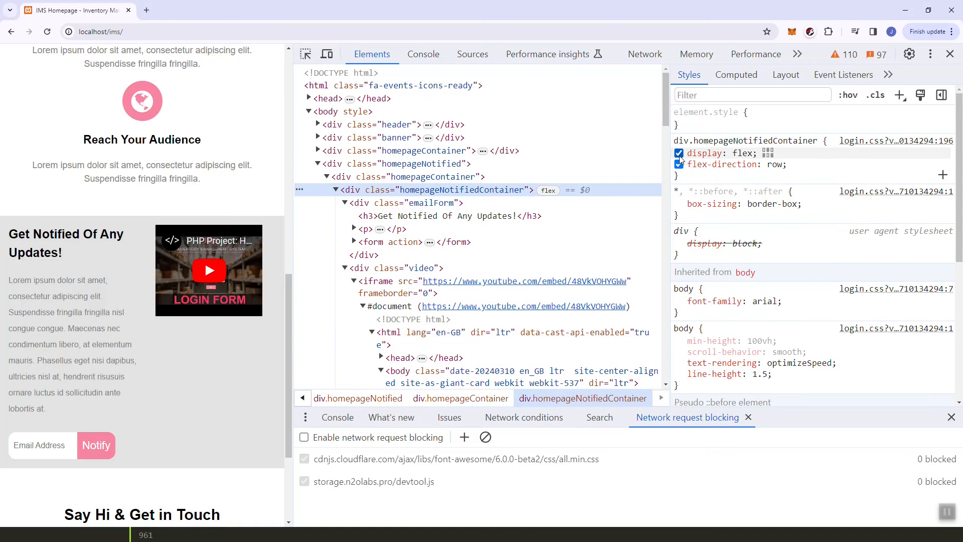
click(679, 153)
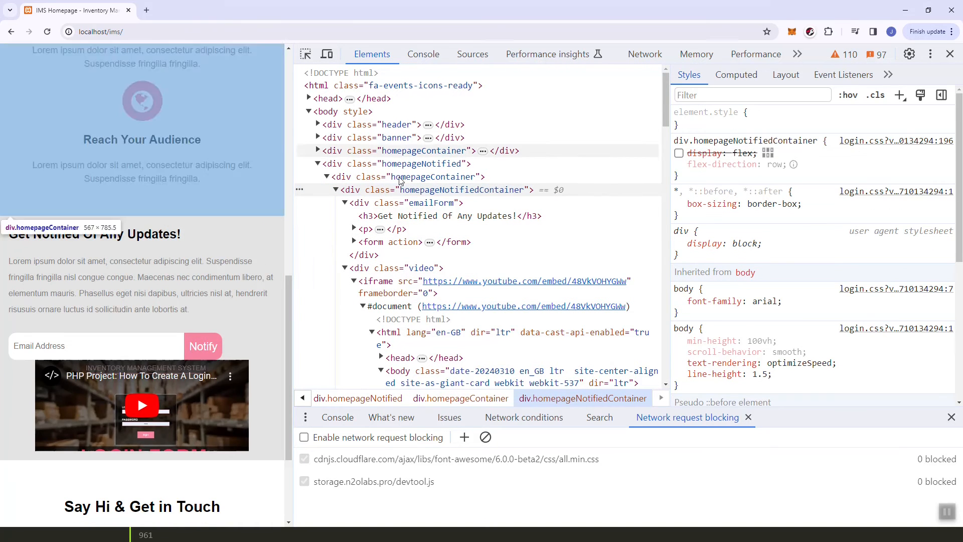
click(678, 163)
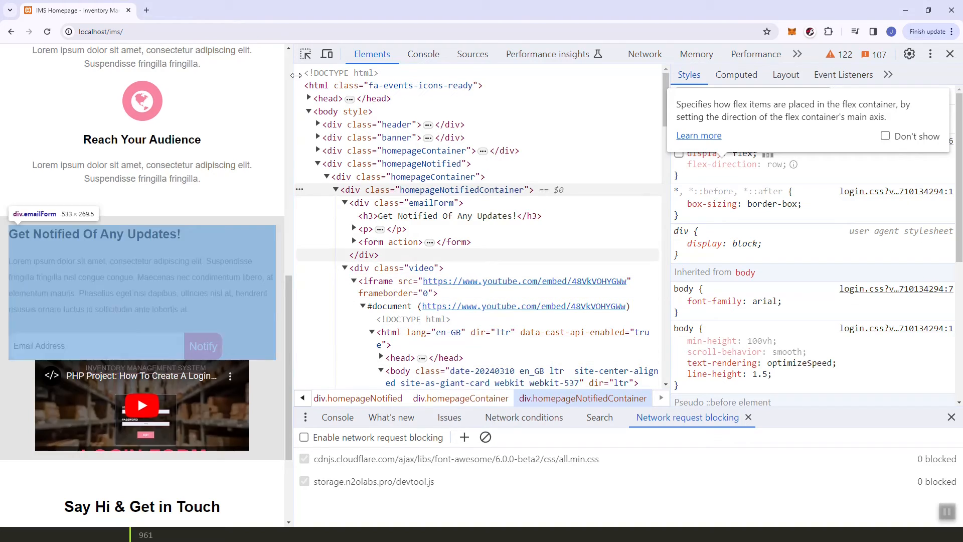
- Give div.video a 15px top margin in element.style
click(405, 164)
text(width: 100%;)
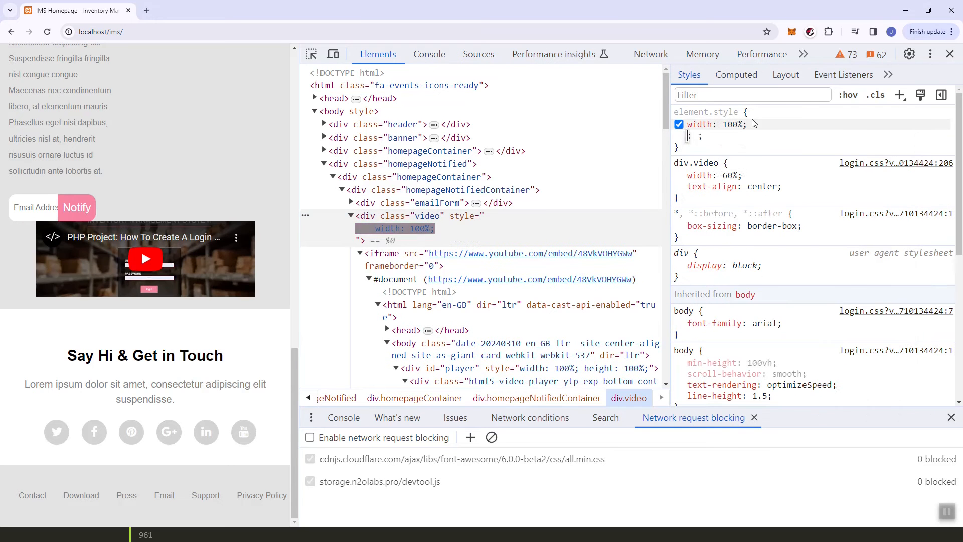
text(margin-top: 15px)
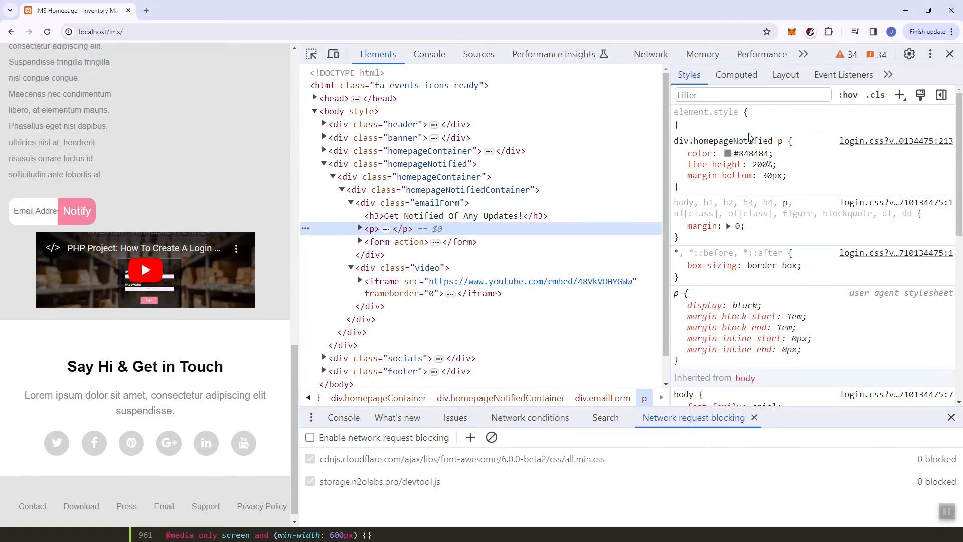
scroll(up, 3)
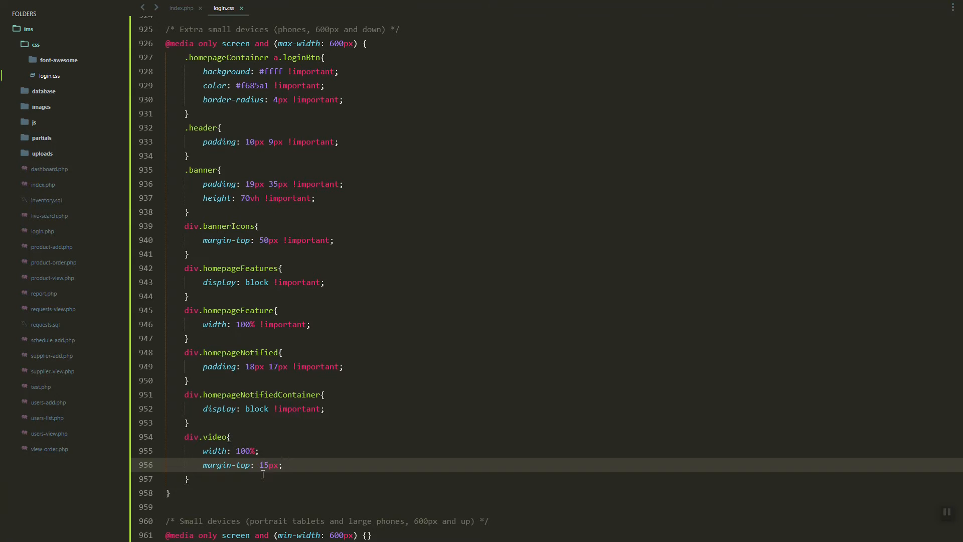
- Start a div.emailForm rule in the phone query and try video heights 34px, 201px, 270px
text(div.emailForm{)
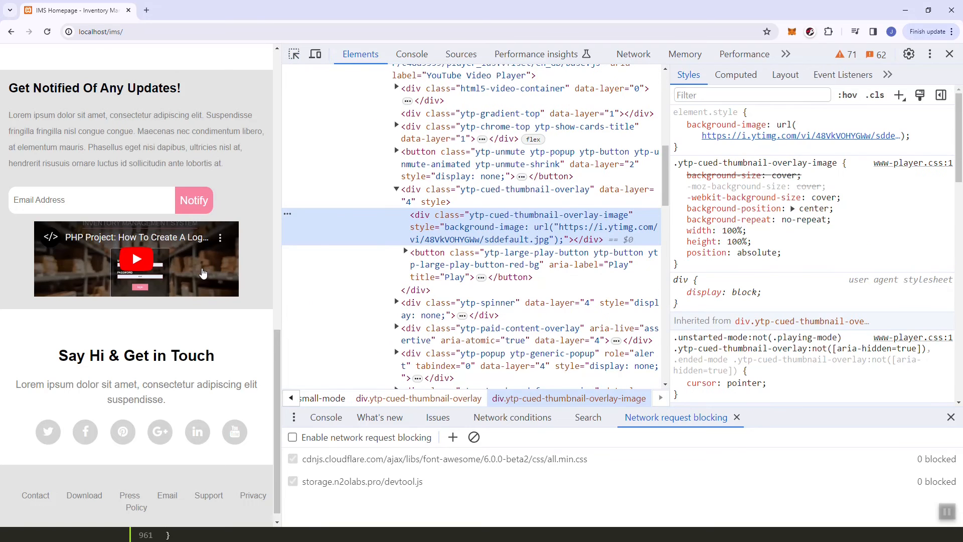
scroll(up, 3)
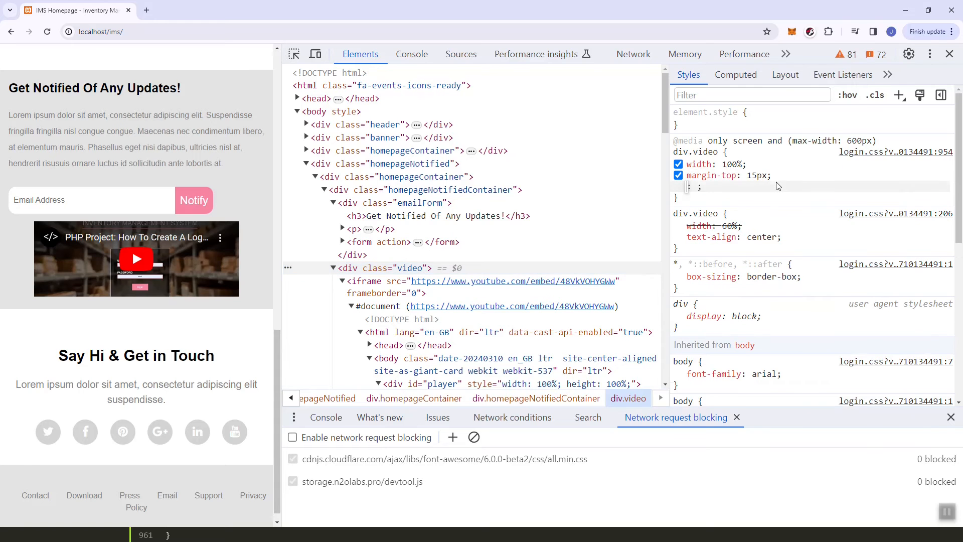
text(height: 34px)
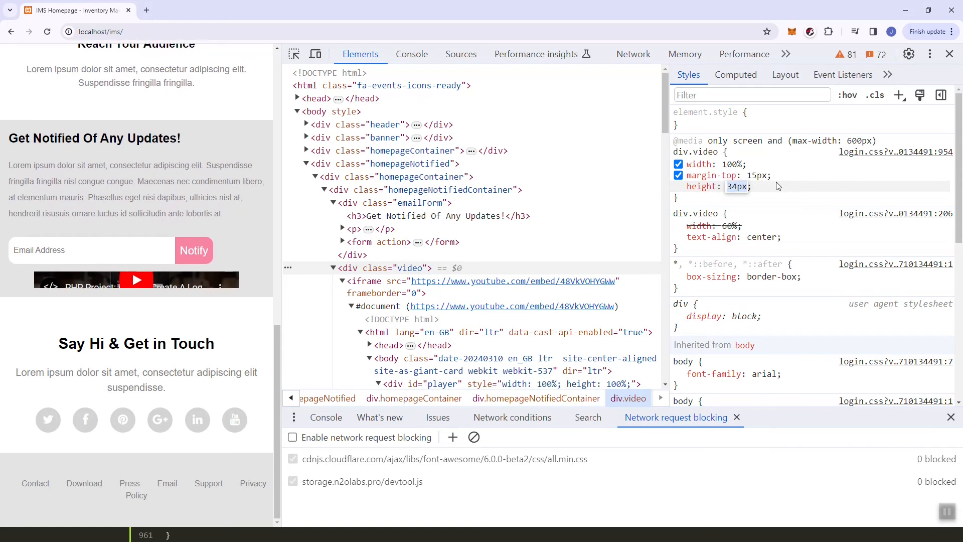
text(201px)
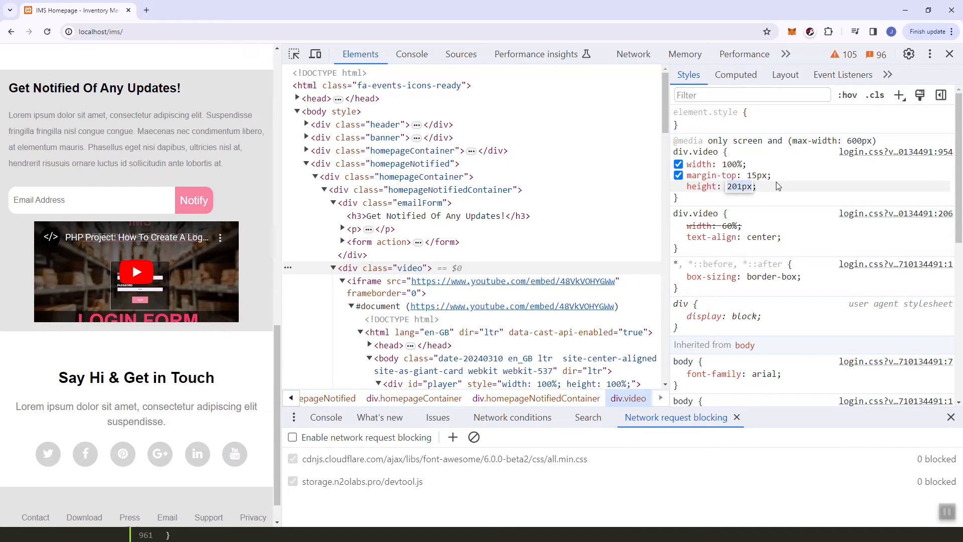
text(270px)
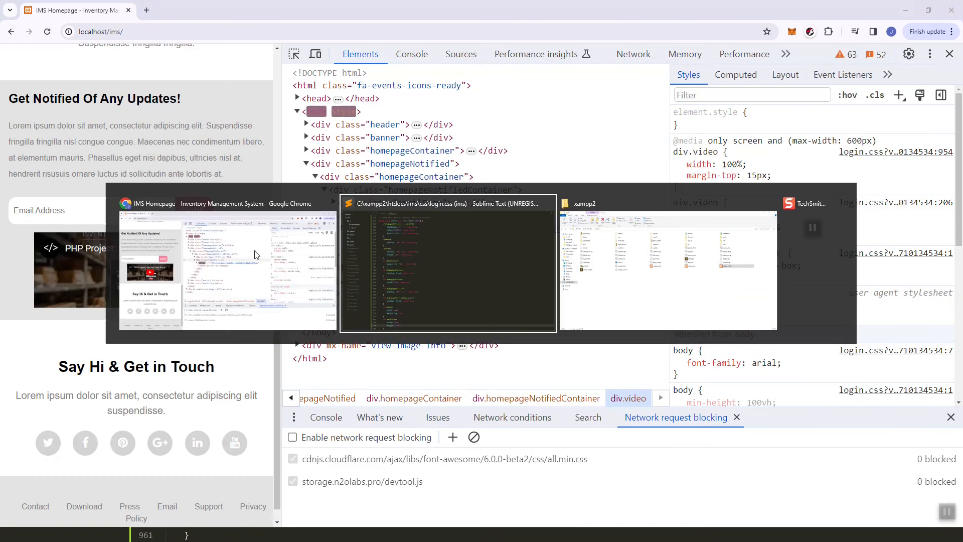
- Return to Chrome and narrow the page to phone width to check the 40px social icons
click(447, 264)
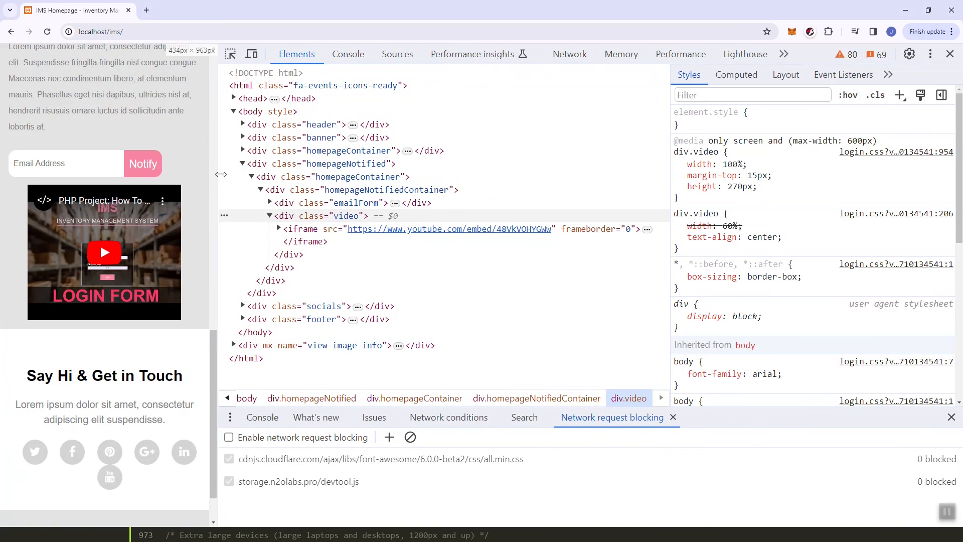
drag(217, 174, 252, 186)
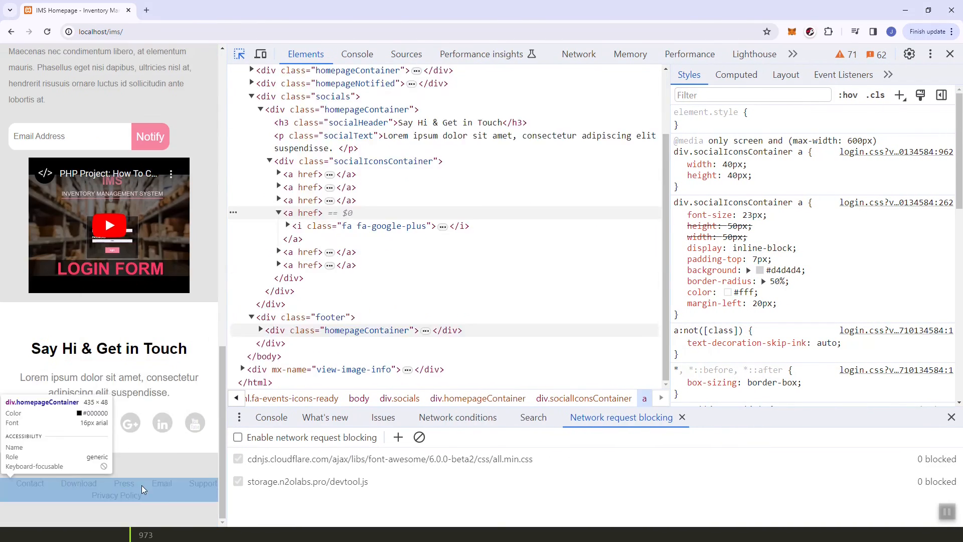
- In DevTools, give the div.footer links an 8px left margin and 14px font size
click(369, 330)
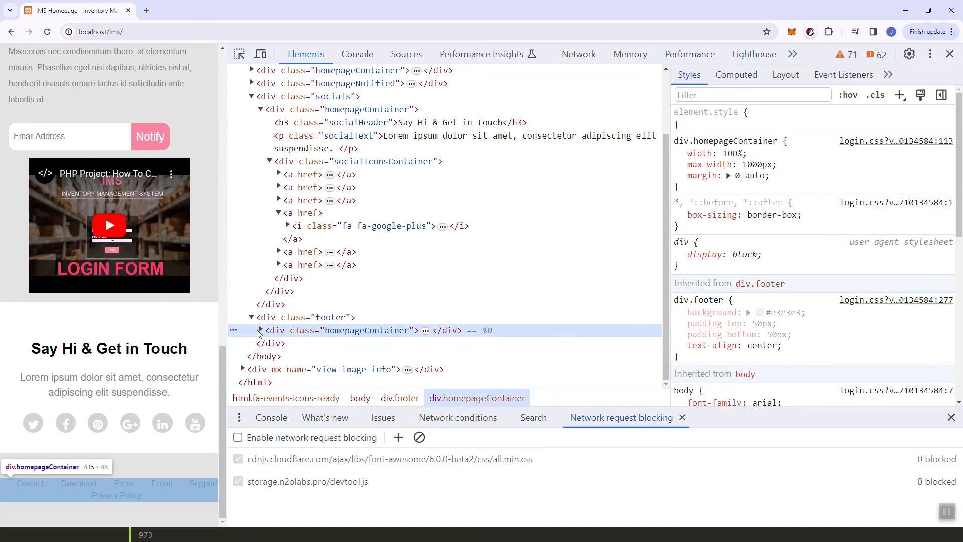
click(260, 330)
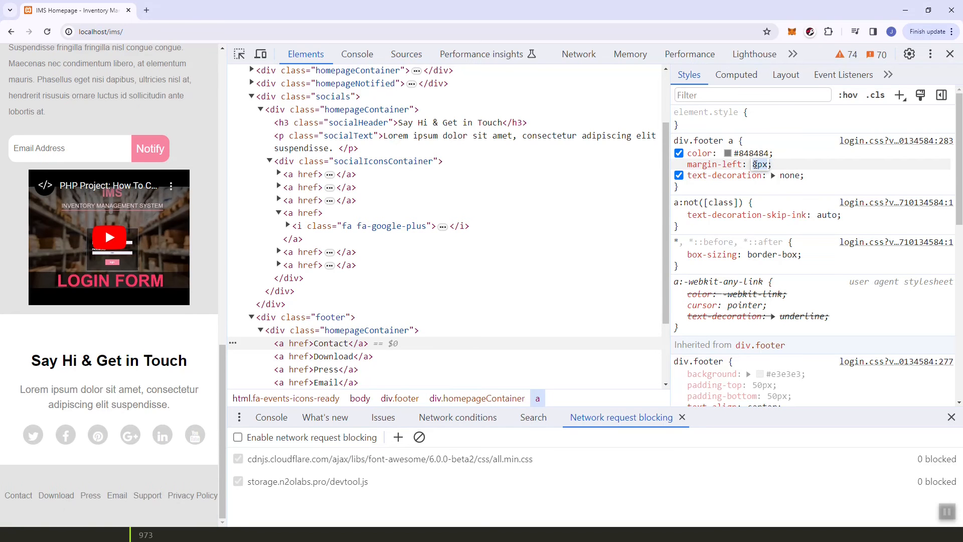
text(12px)
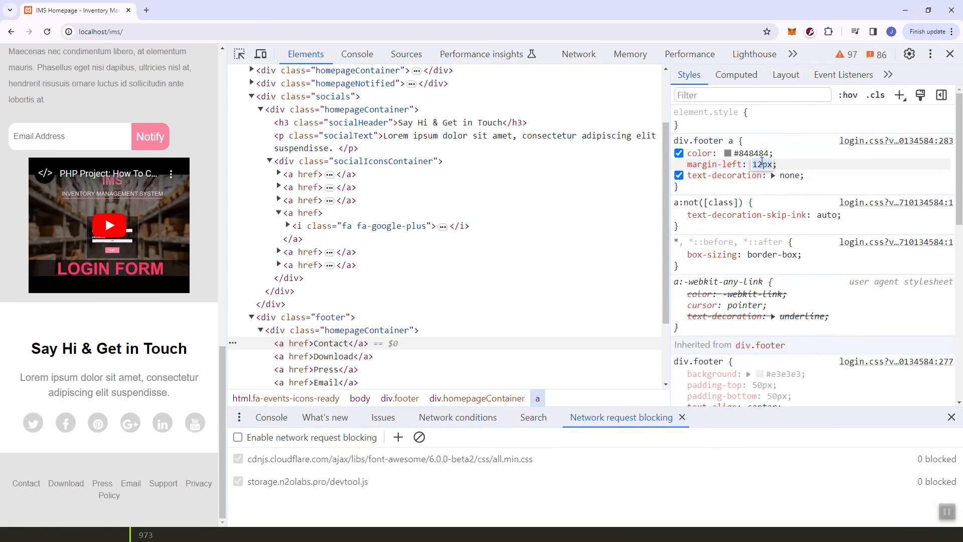
click(762, 164)
text(8)
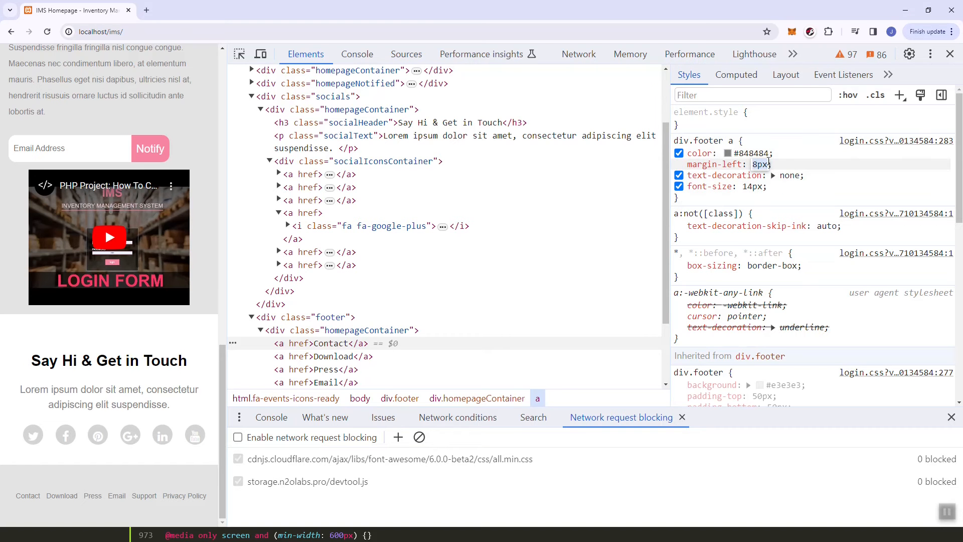
mouse_move(724, 175)
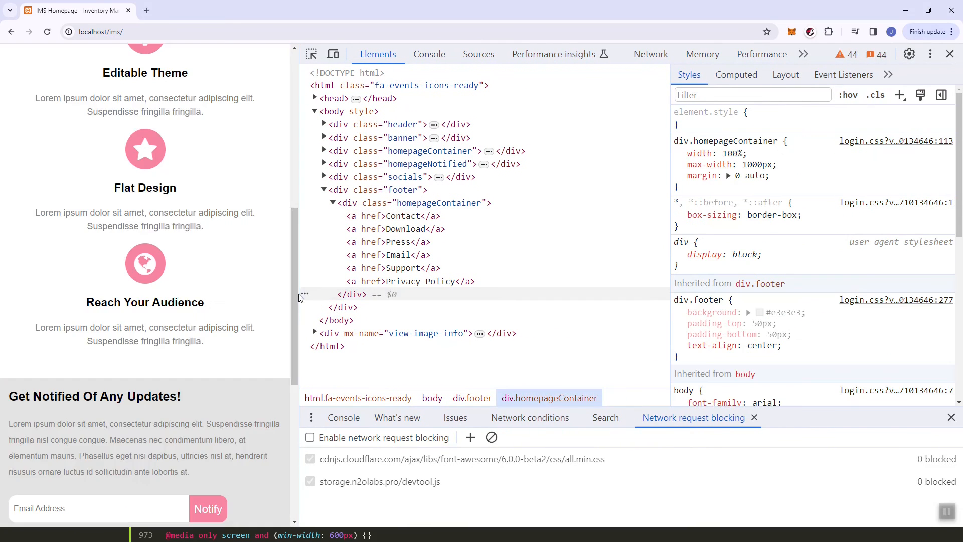
click(400, 241)
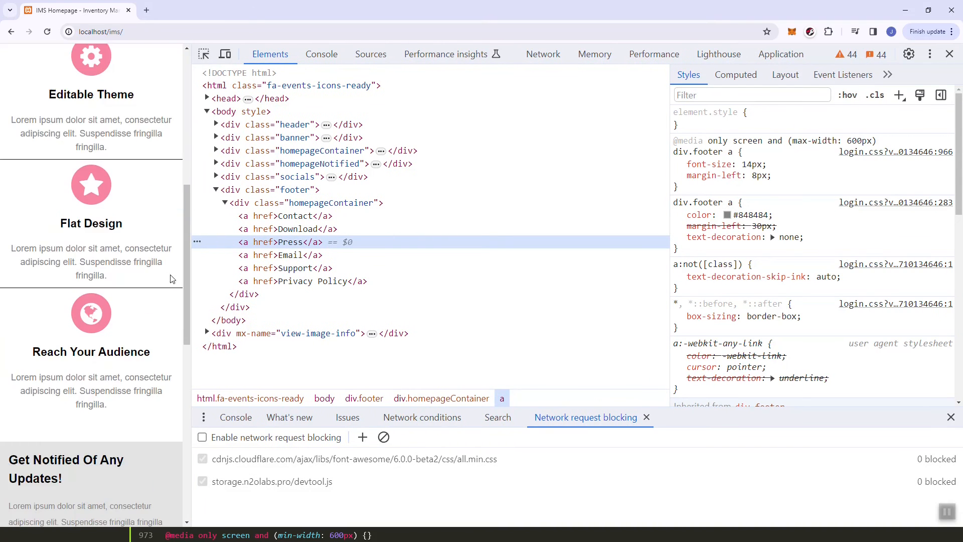
scroll(up, 3)
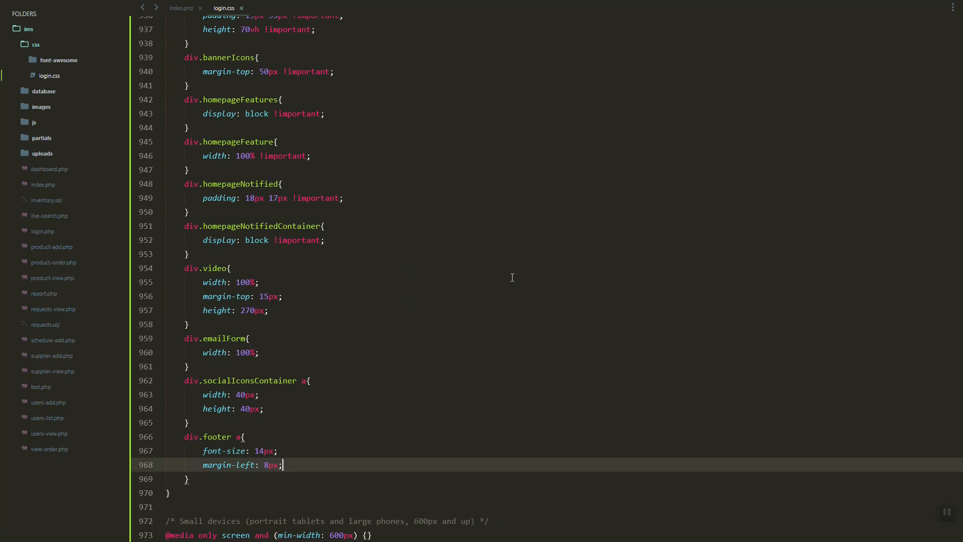
- Scroll login.css to place div.footer a { font-size: 14px; margin-left: 8px; } in the 600px query
scroll(down, 3)
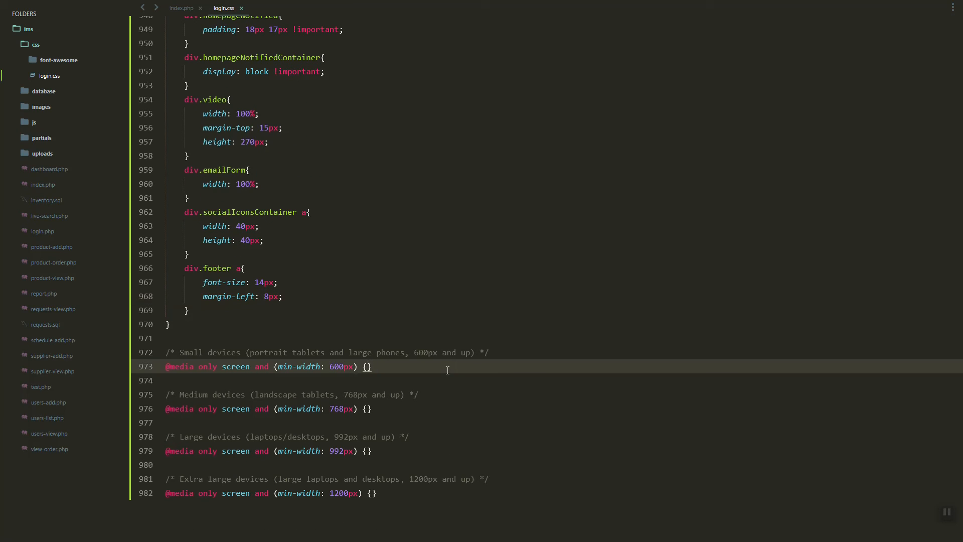
scroll(up, 3)
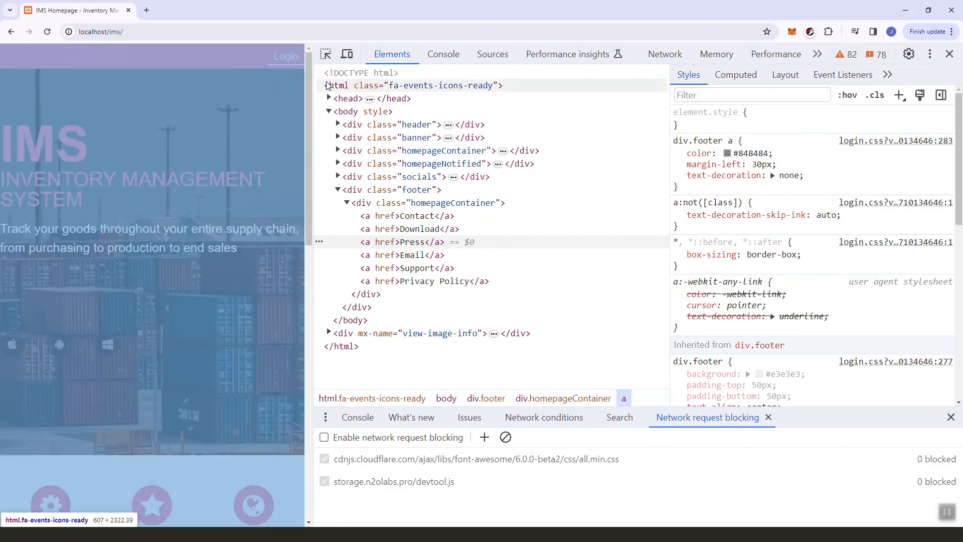
- Select the banner in DevTools and try 20px padding on it
click(416, 136)
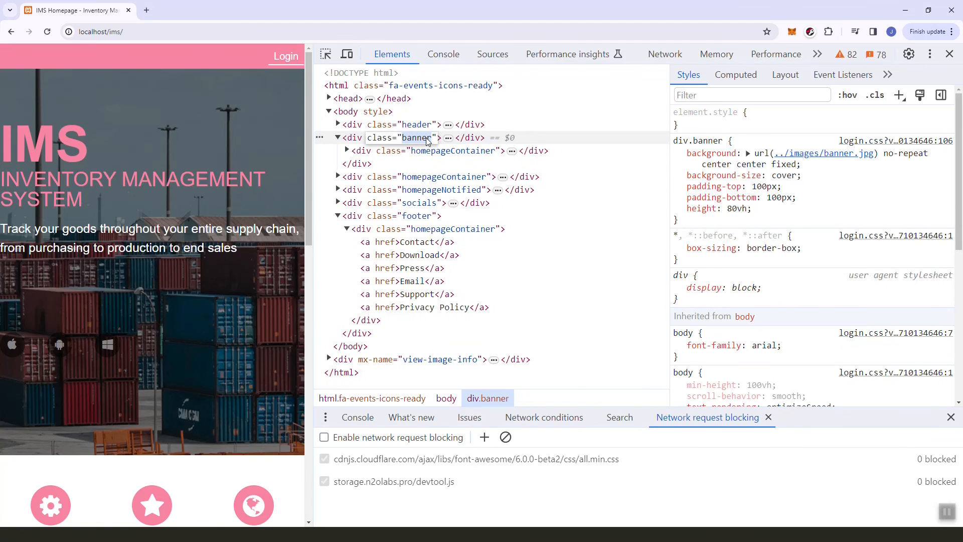
click(337, 137)
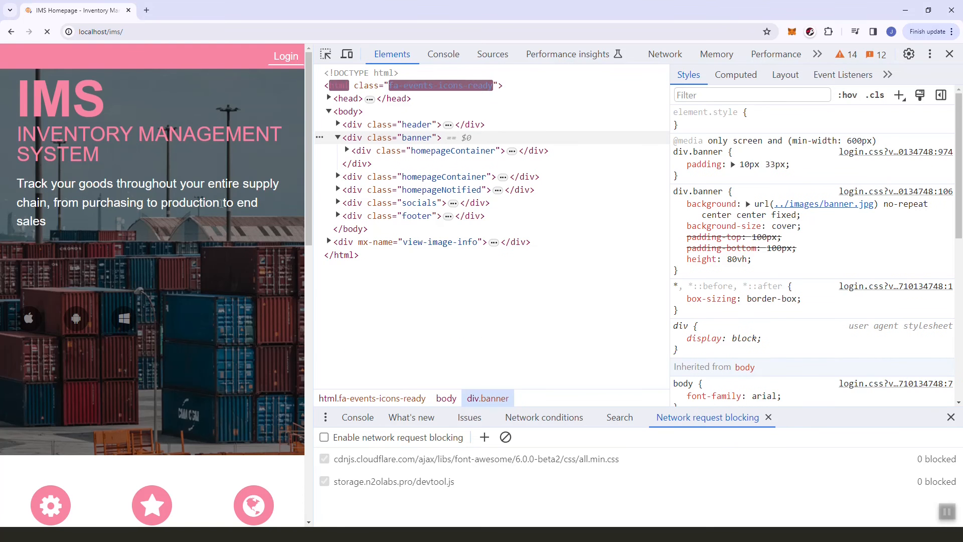
scroll(down, 3)
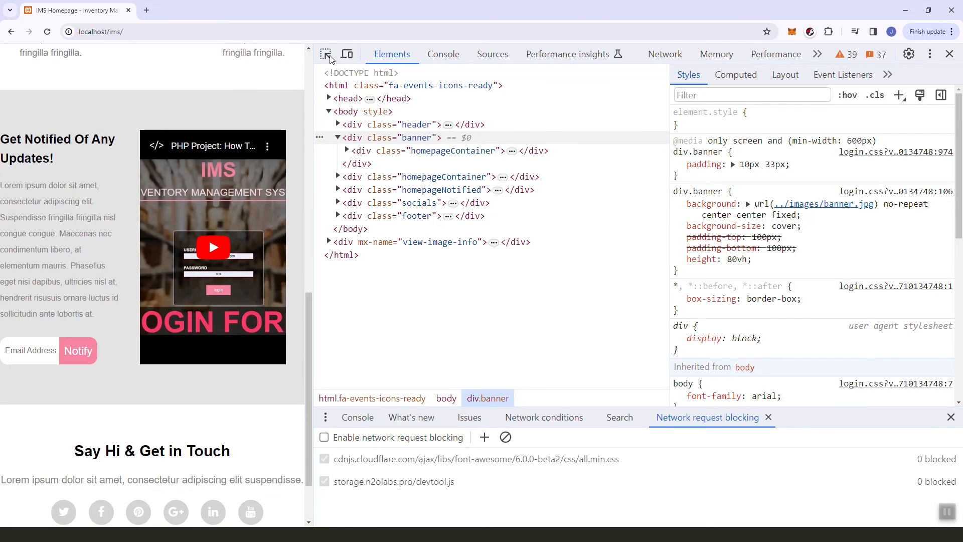
text(padding)
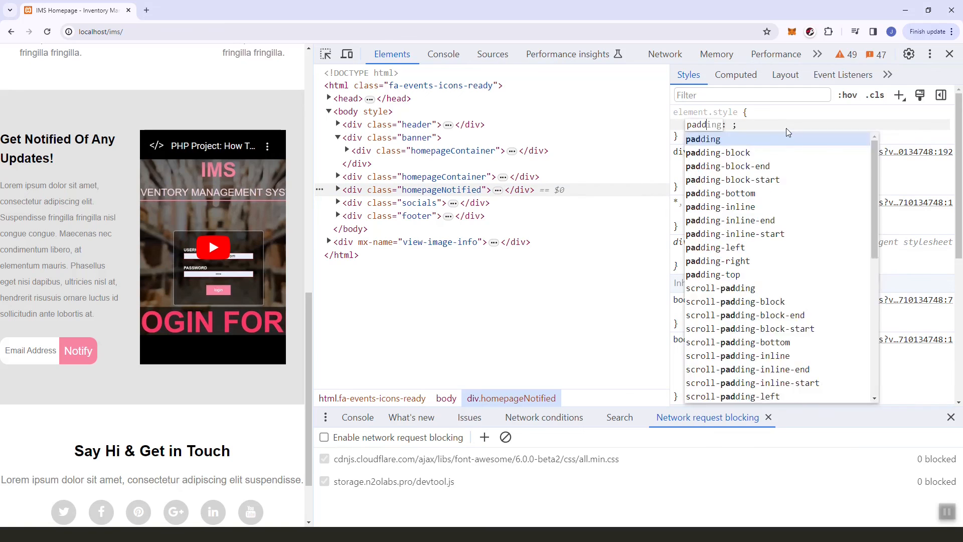
text(20px)
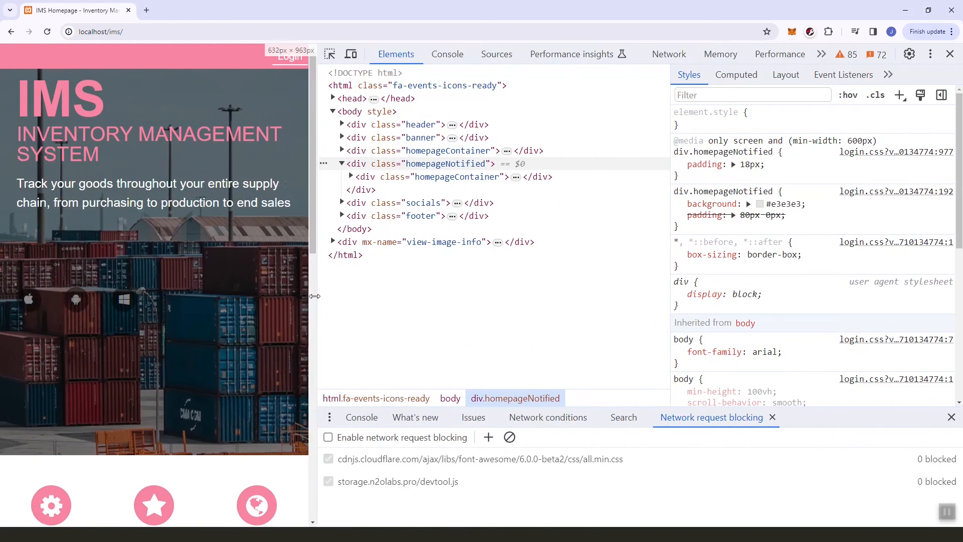
- Narrow the viewport below 600px and switch on the responsive device toolbar
drag(313, 295, 239, 295)
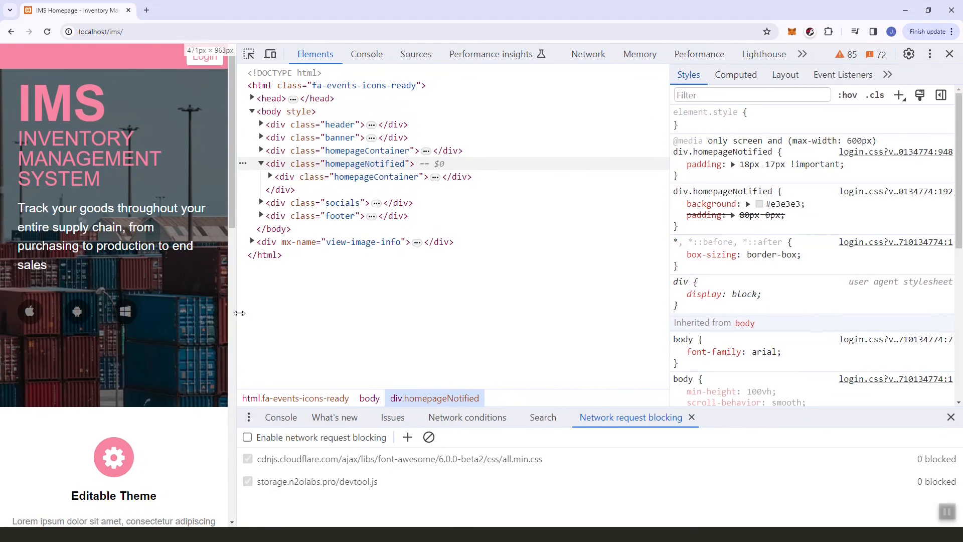
scroll(down, 3)
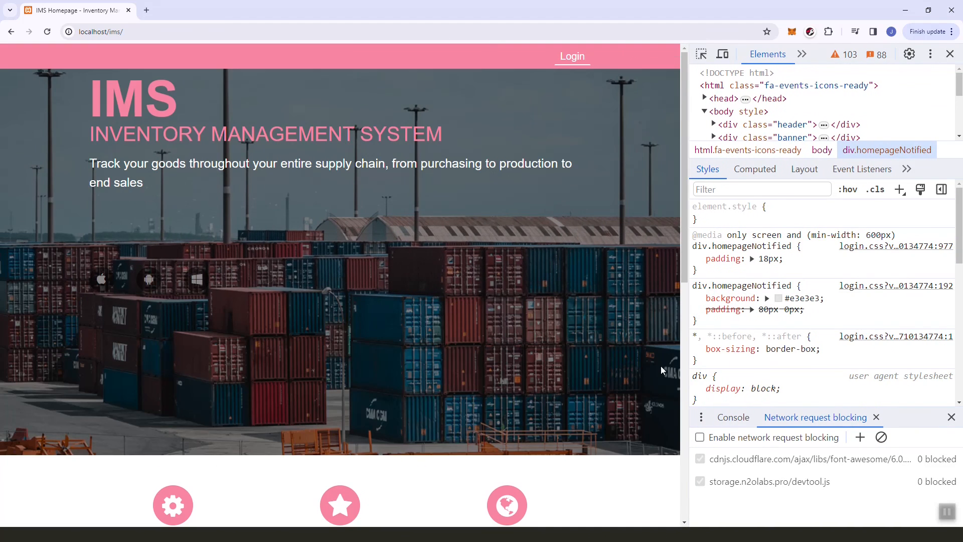
click(722, 54)
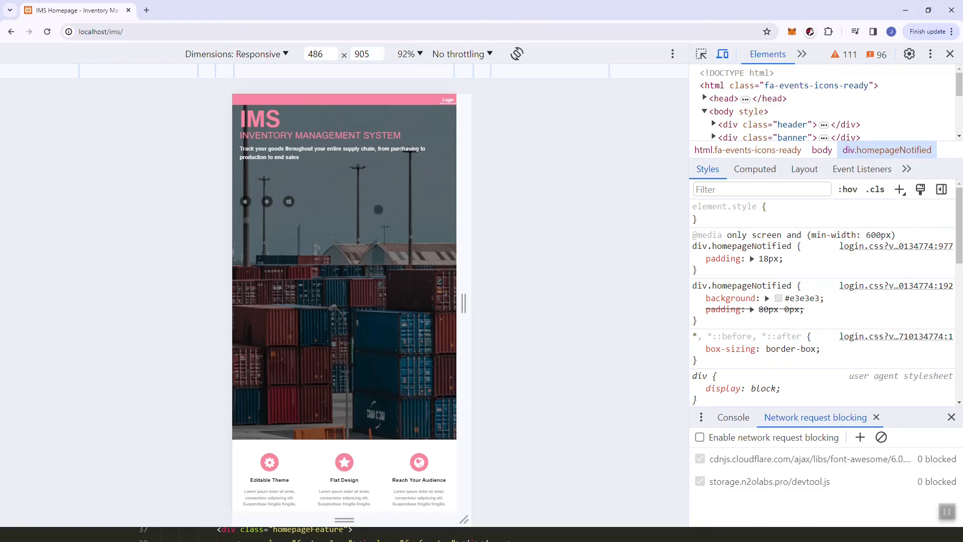